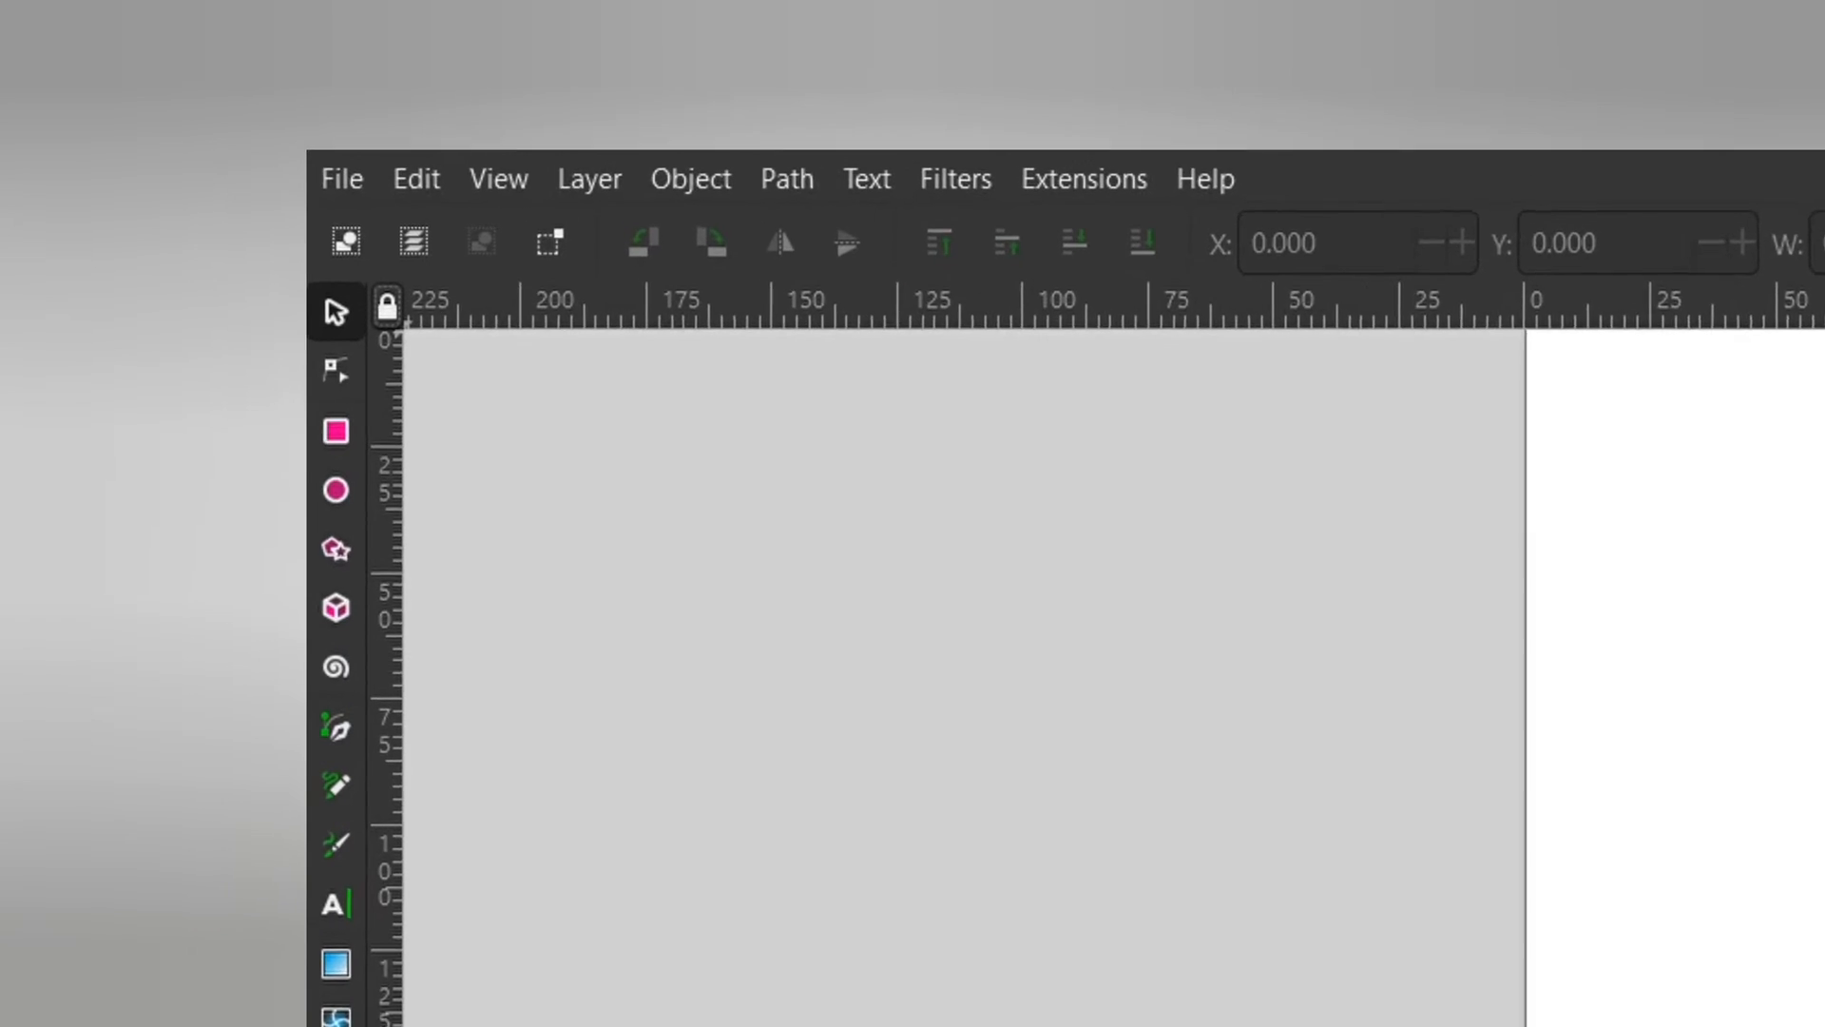
Draw a small outline circle and stack duplicates into a loose vertical column
click(340, 178)
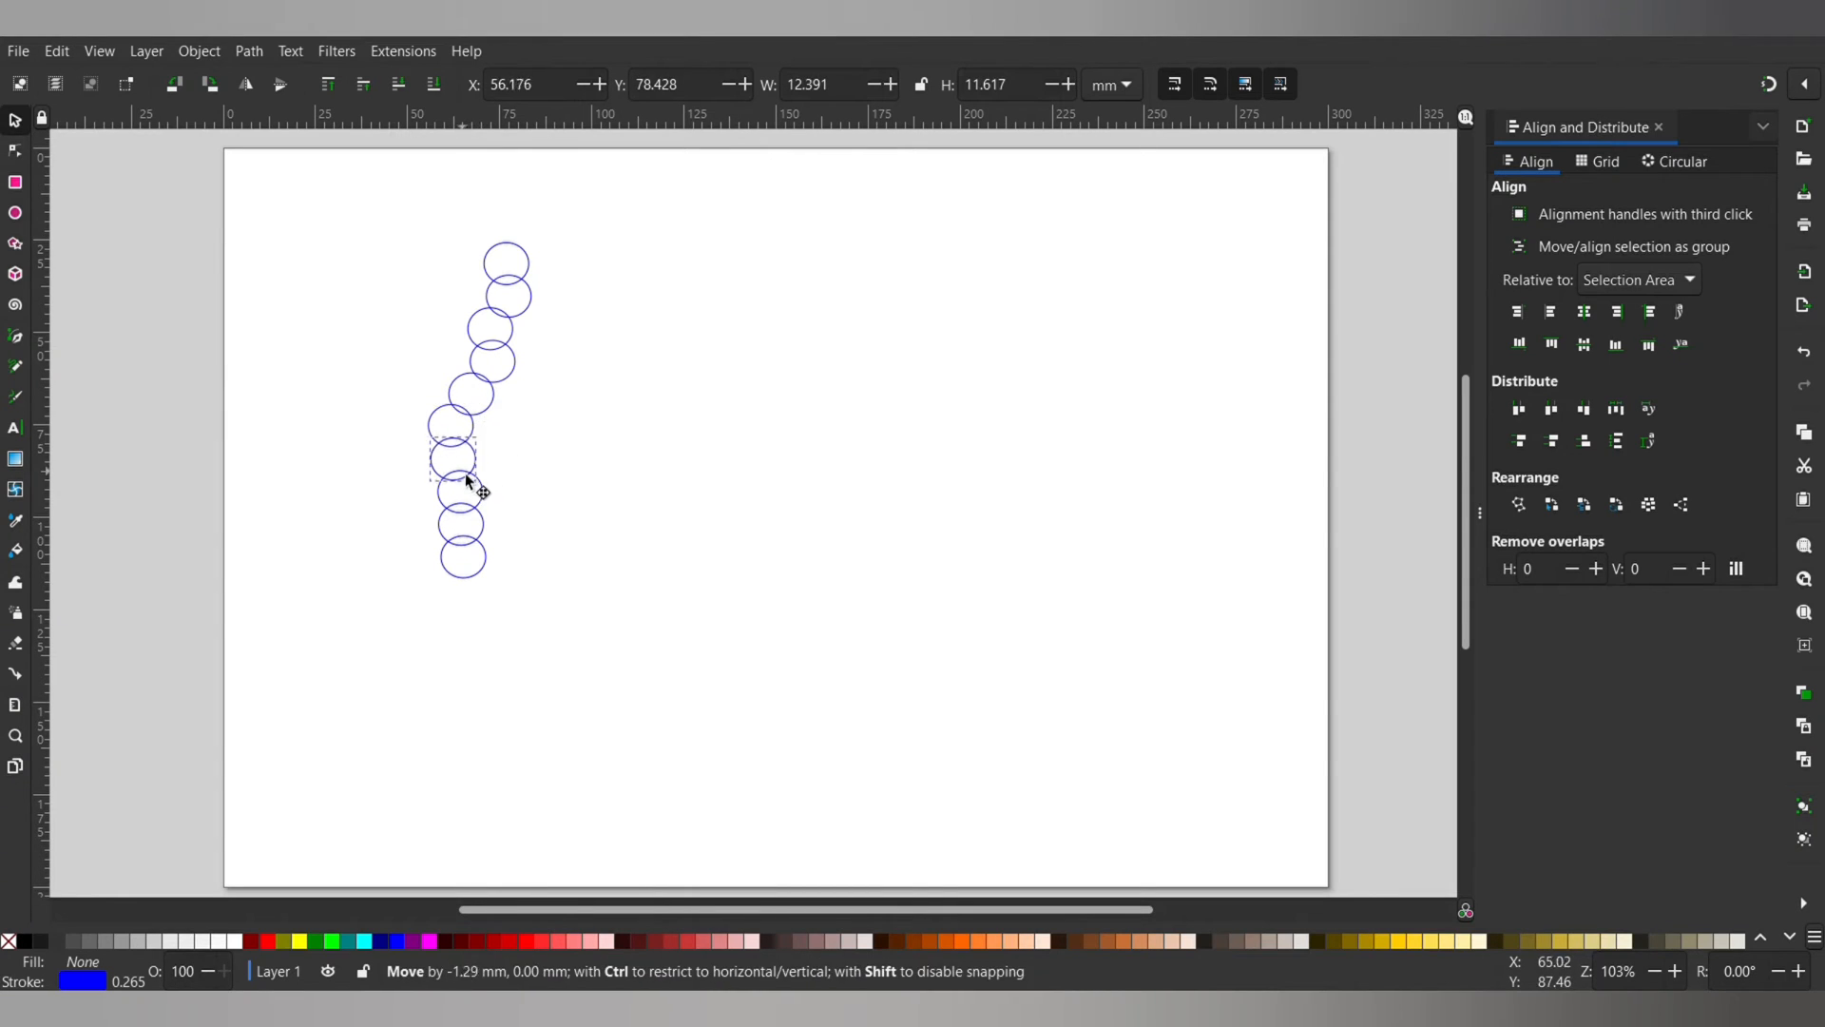
Align and evenly distribute the circle column, then mirror it into a closed ring of 25 circles
drag(454, 481, 506, 259)
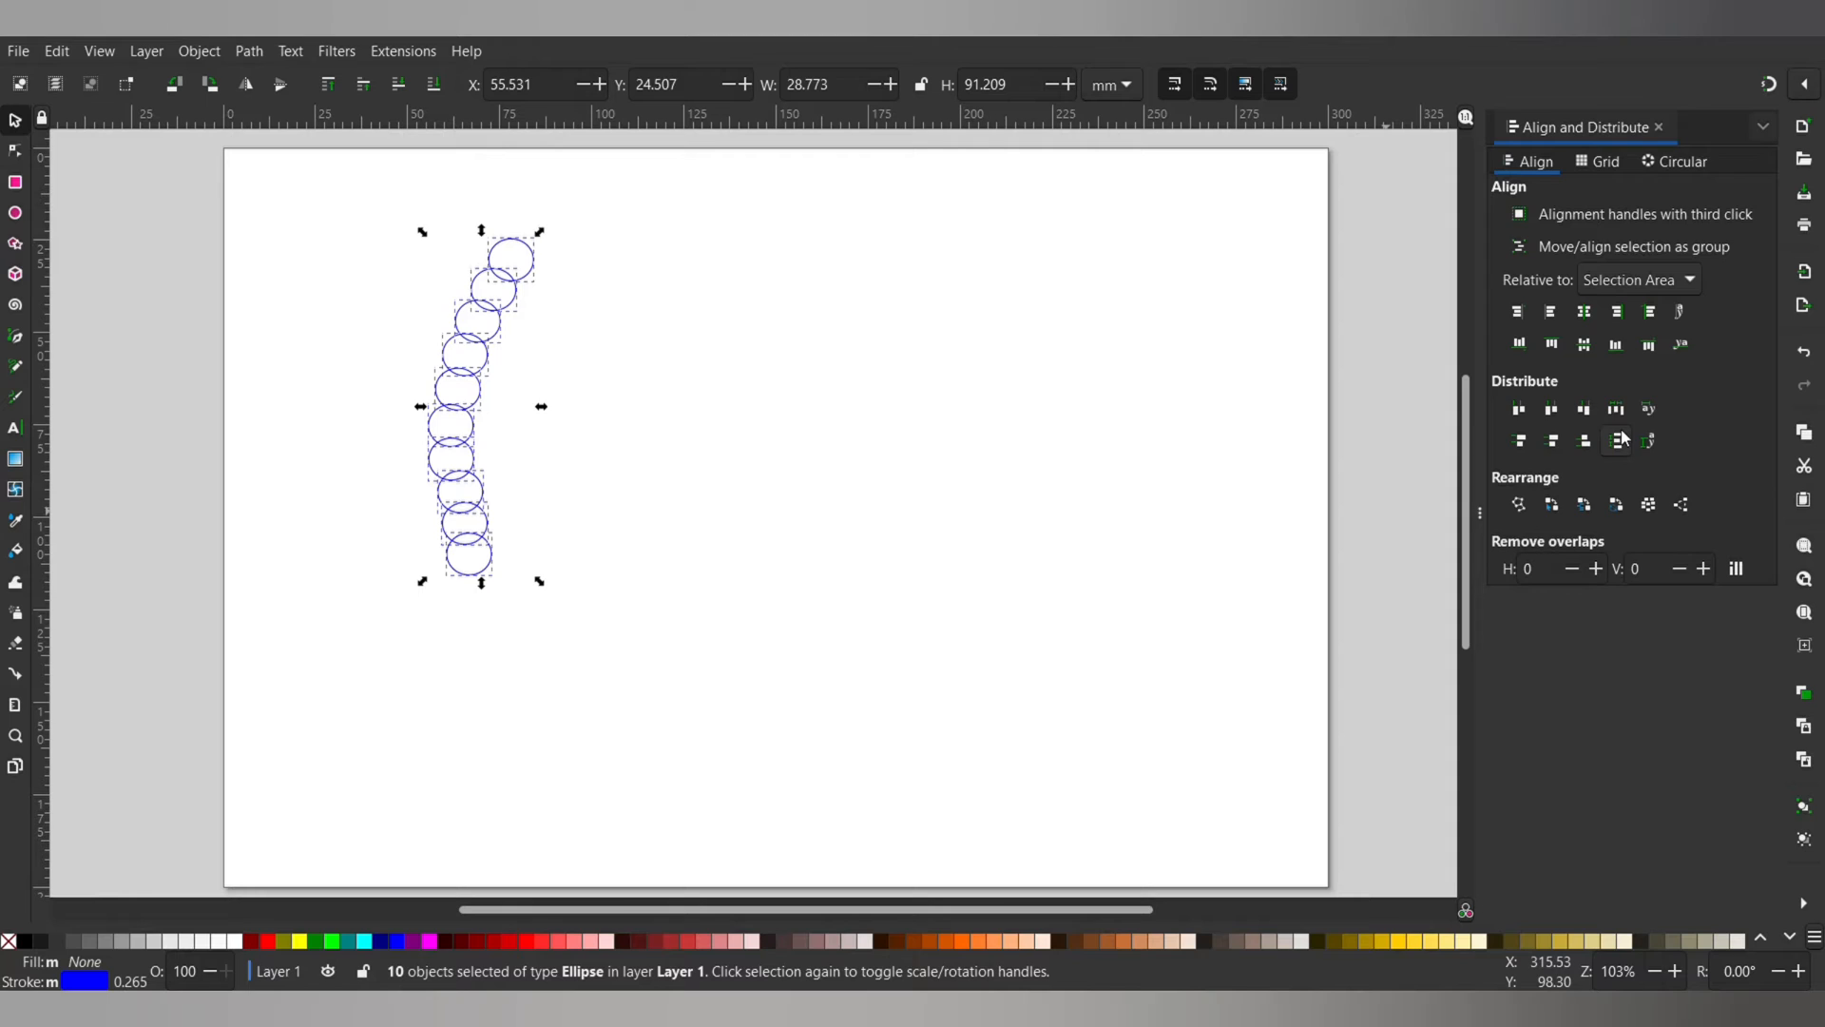
click(1617, 440)
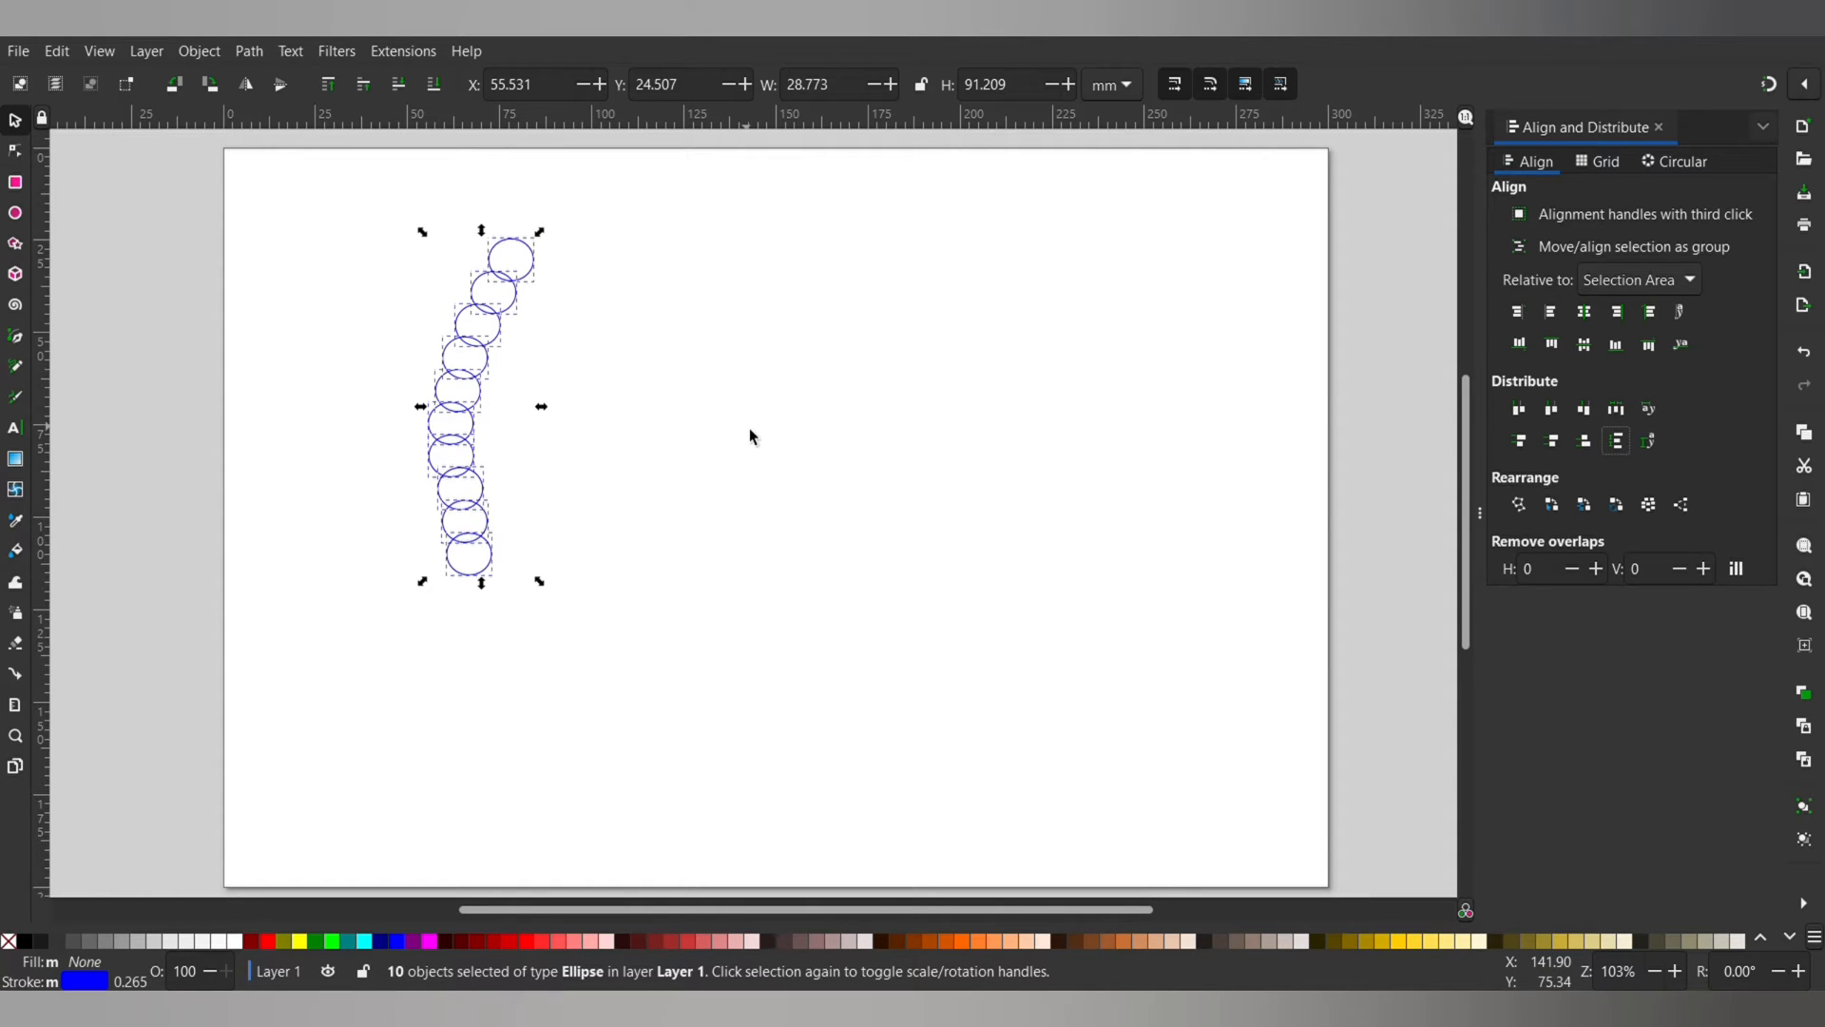
drag(478, 407, 746, 424)
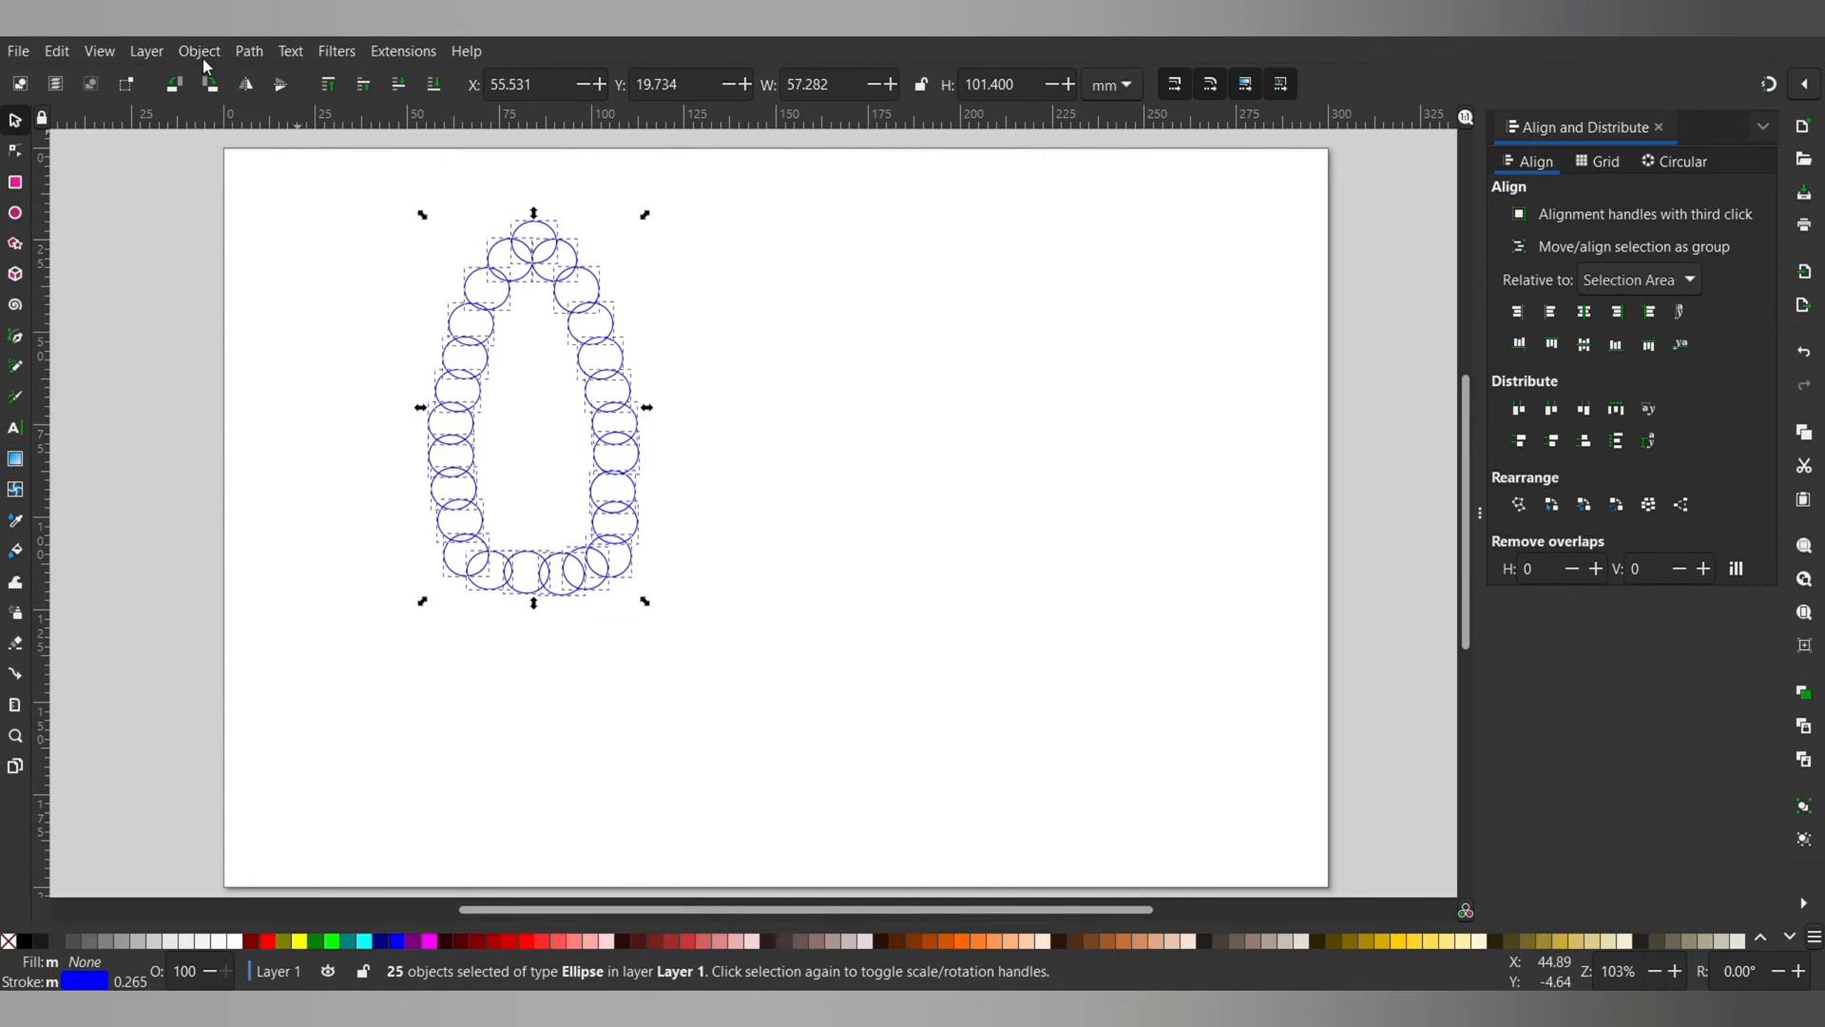
Union all 25 circles, break apart and remove the inner contour, leaving one scalloped cob outline
click(247, 50)
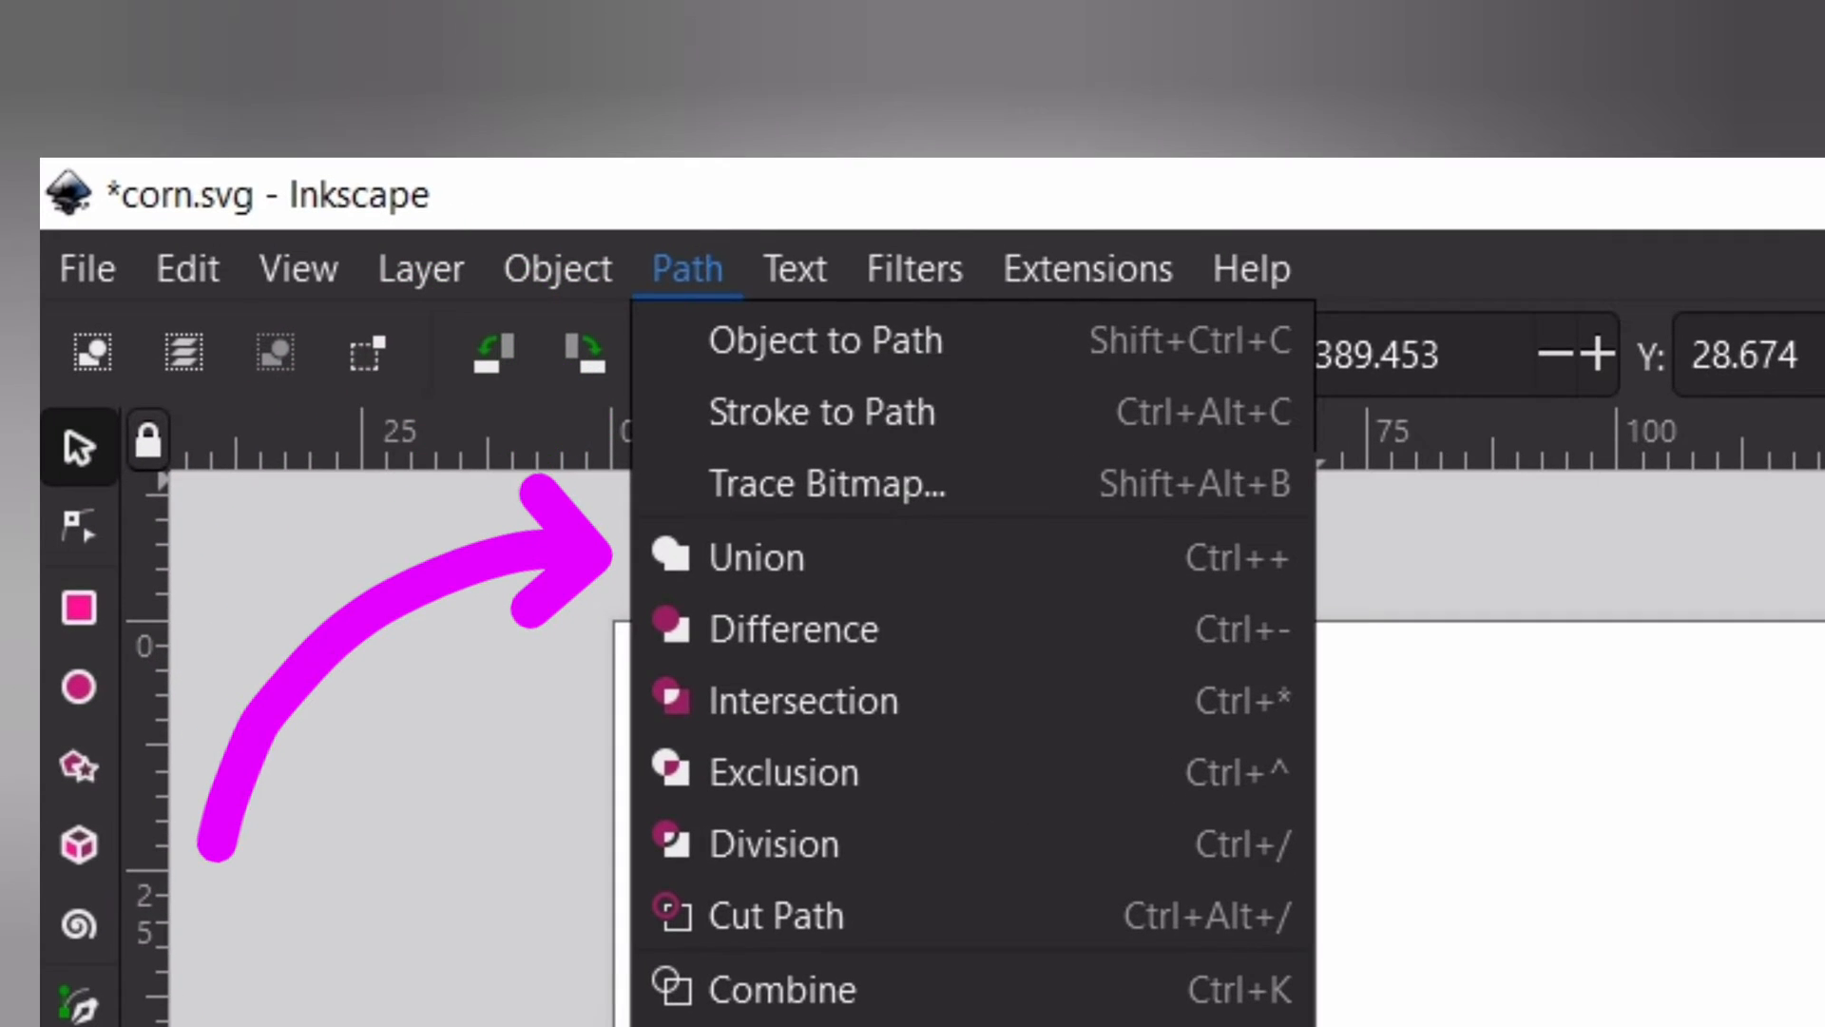
click(761, 557)
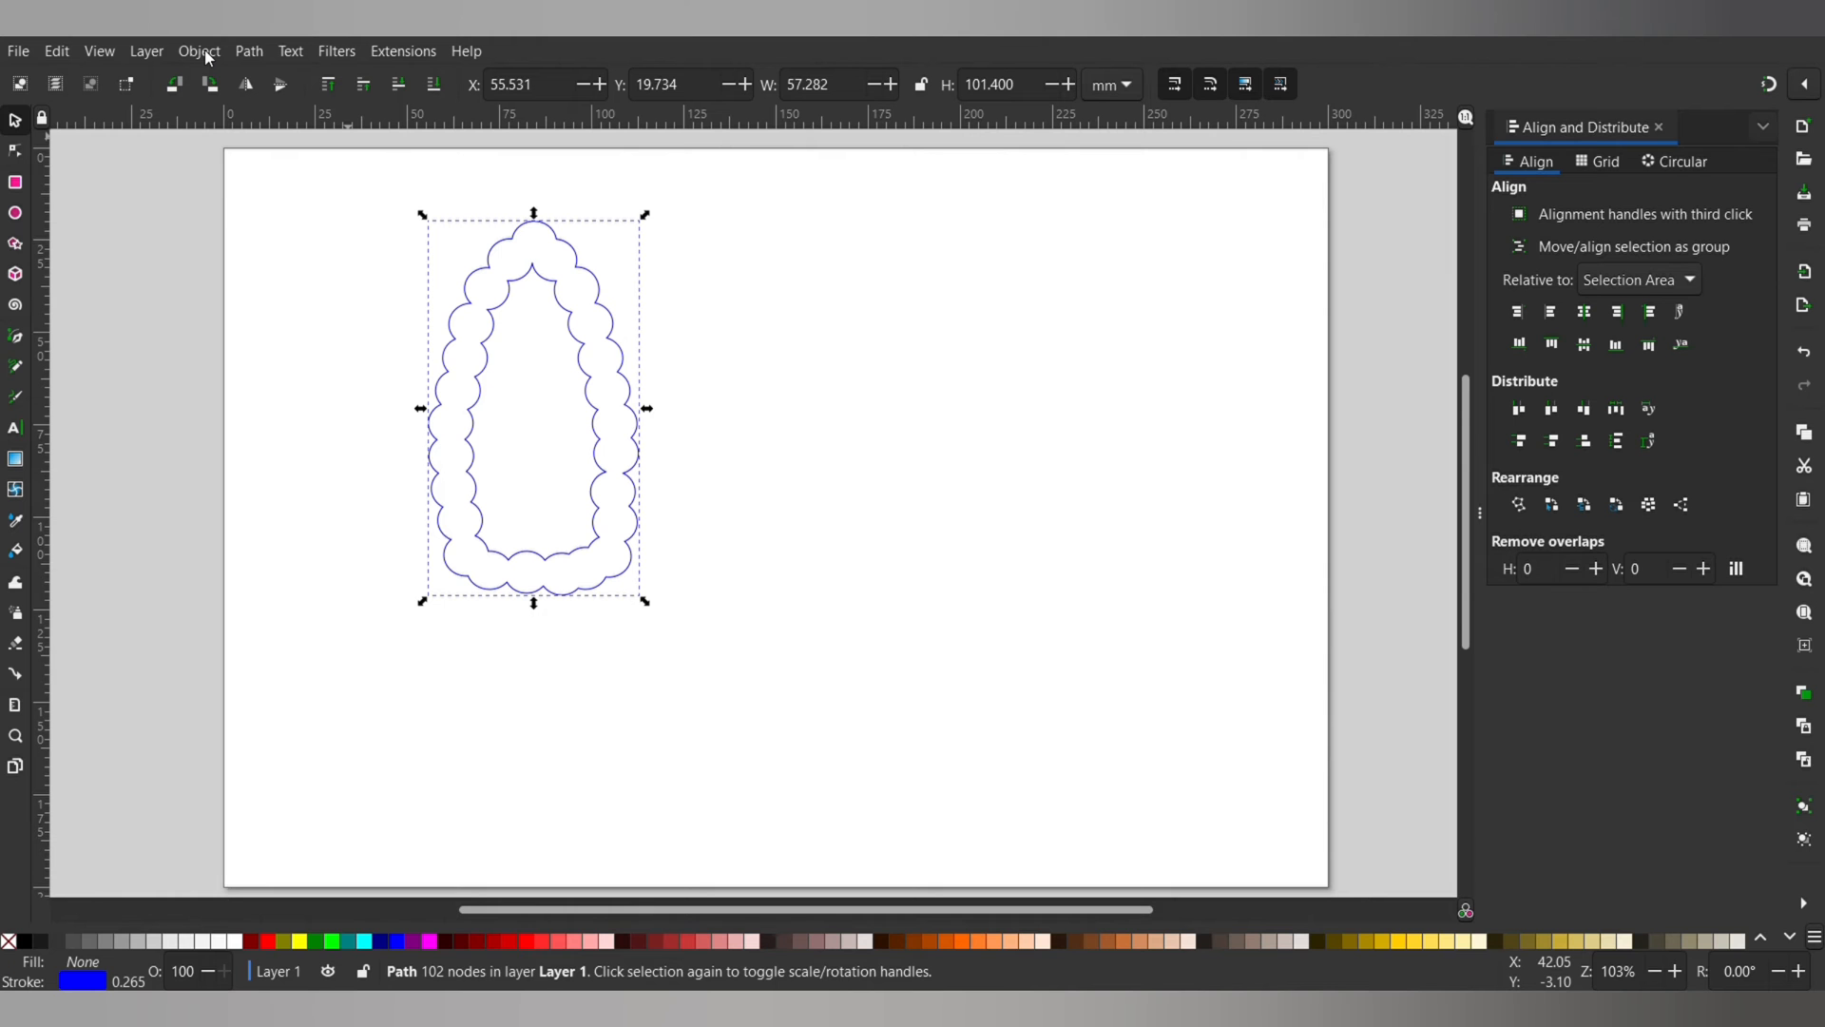
click(247, 50)
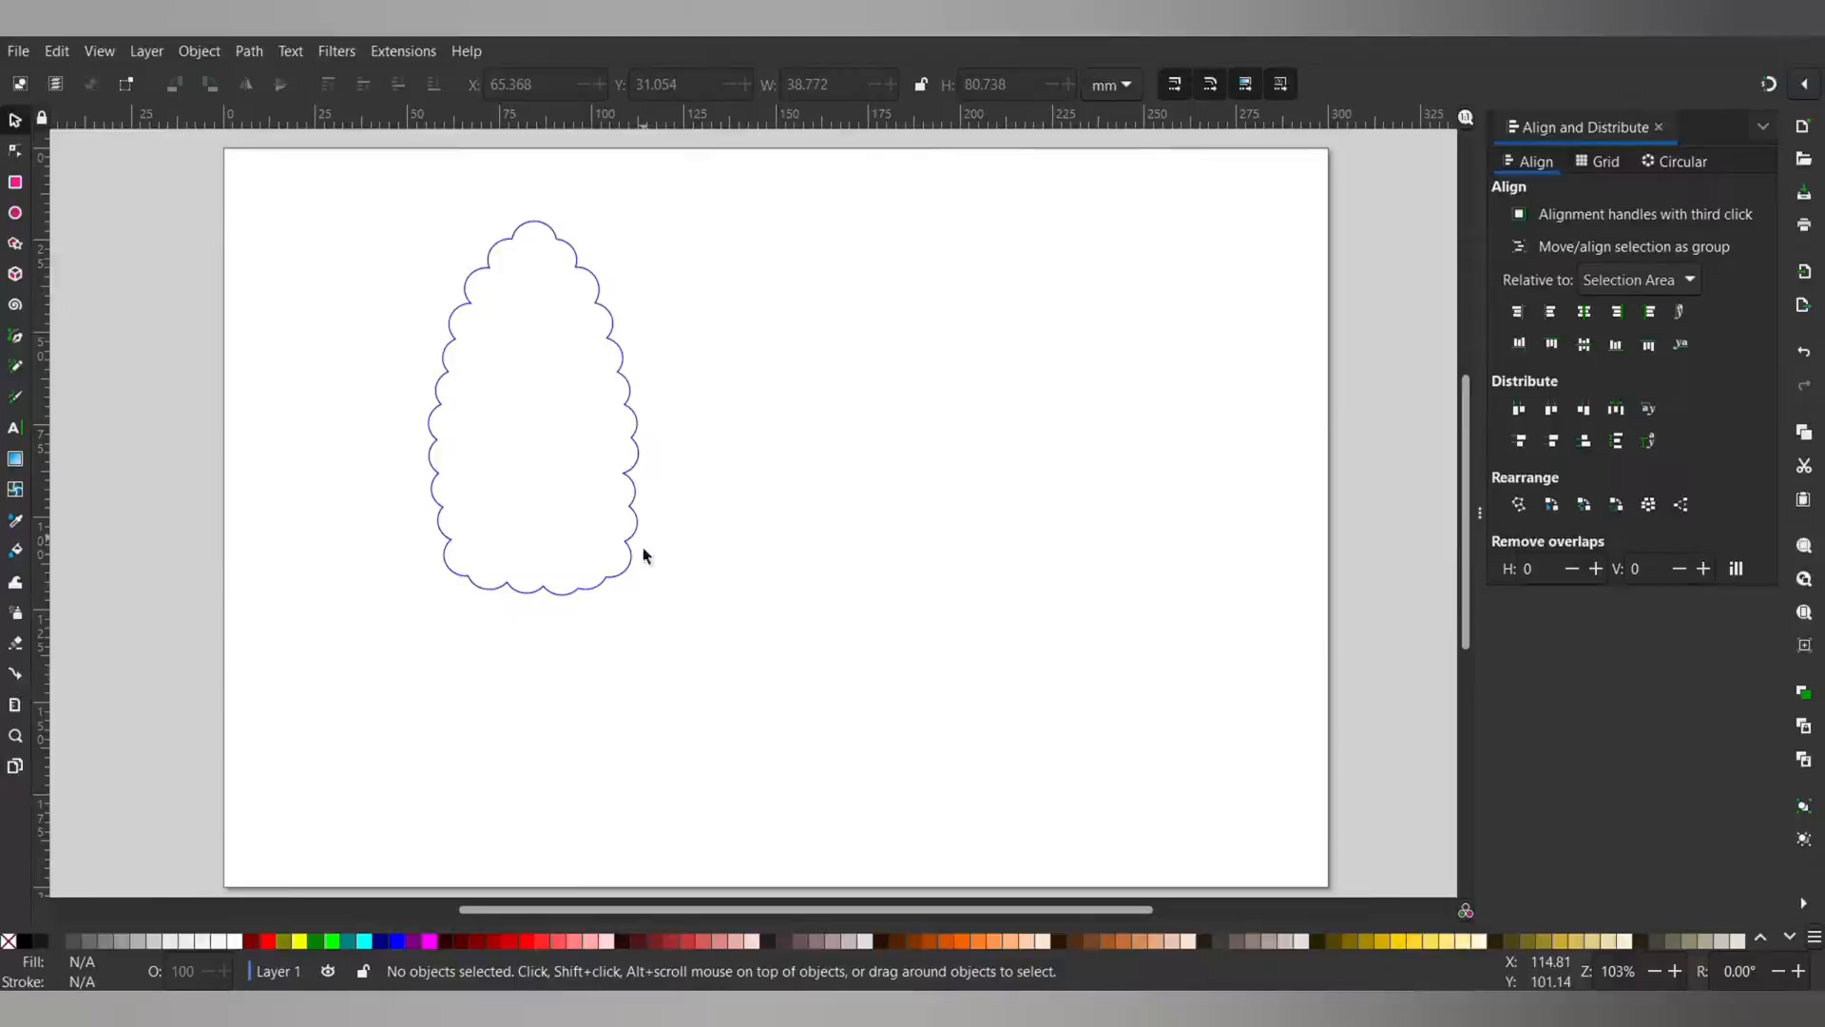
mouse_move(635, 587)
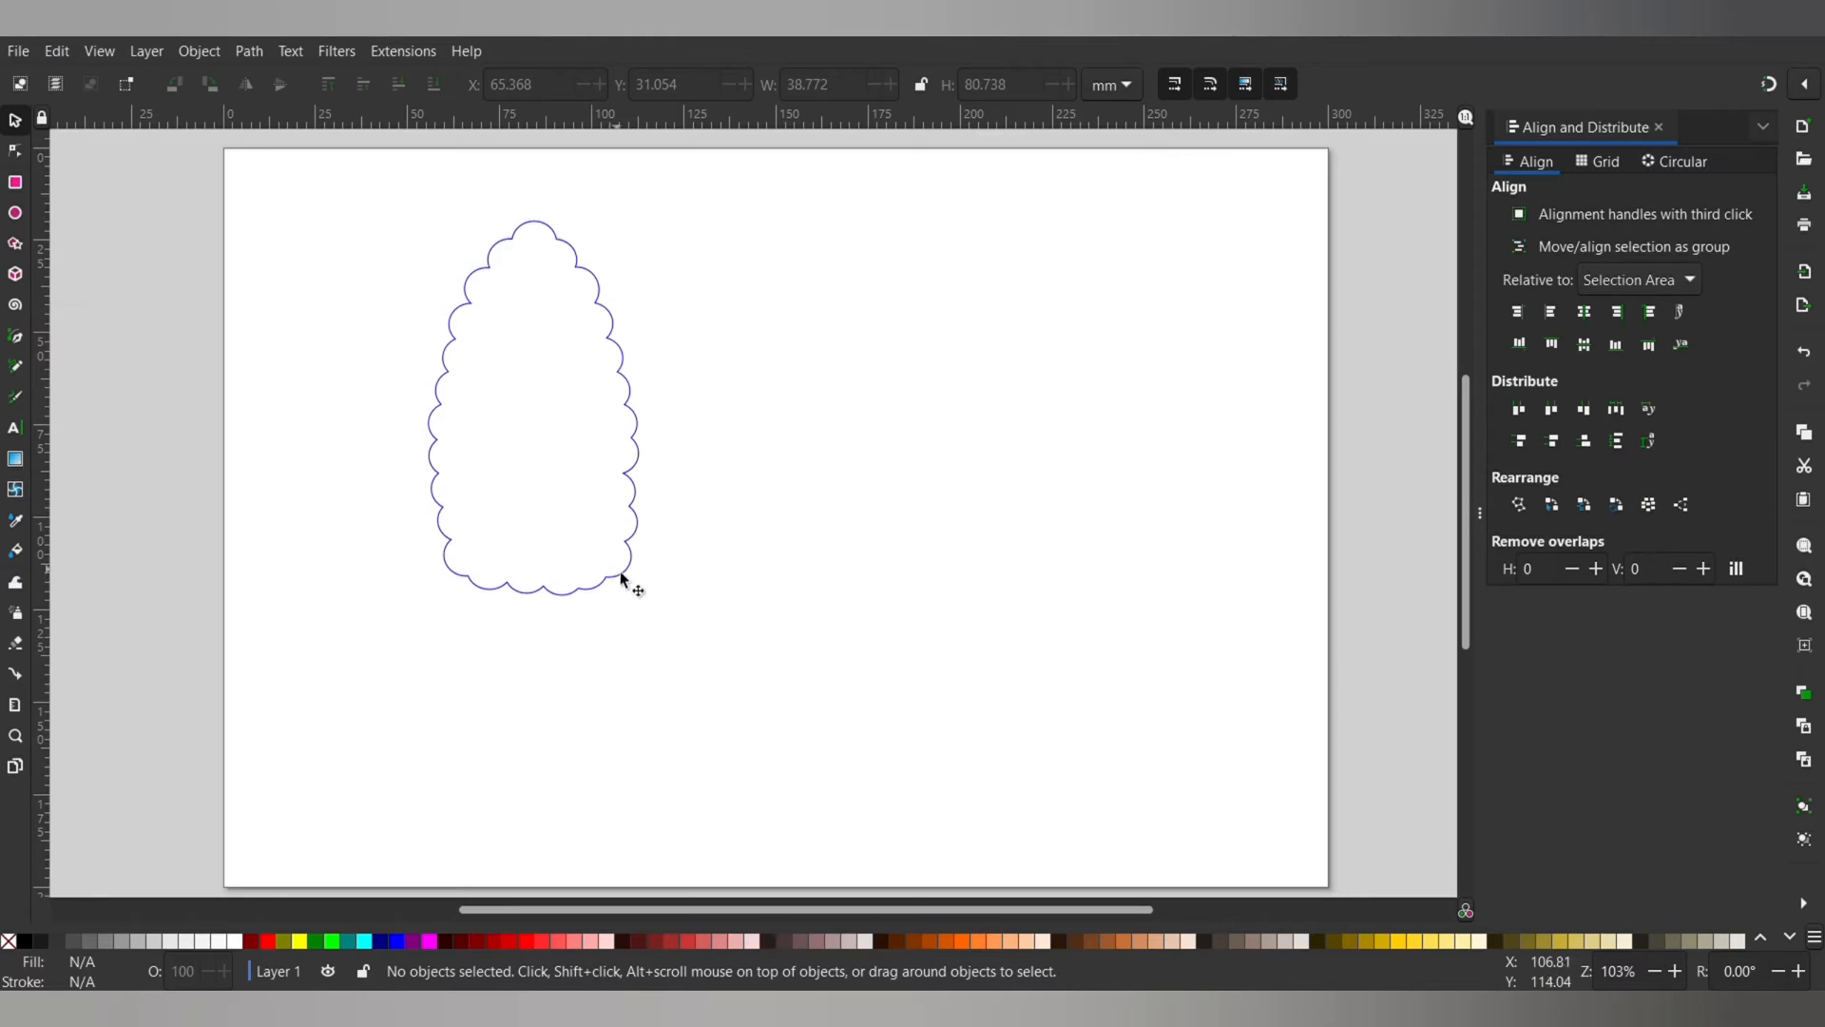
mouse_move(576, 443)
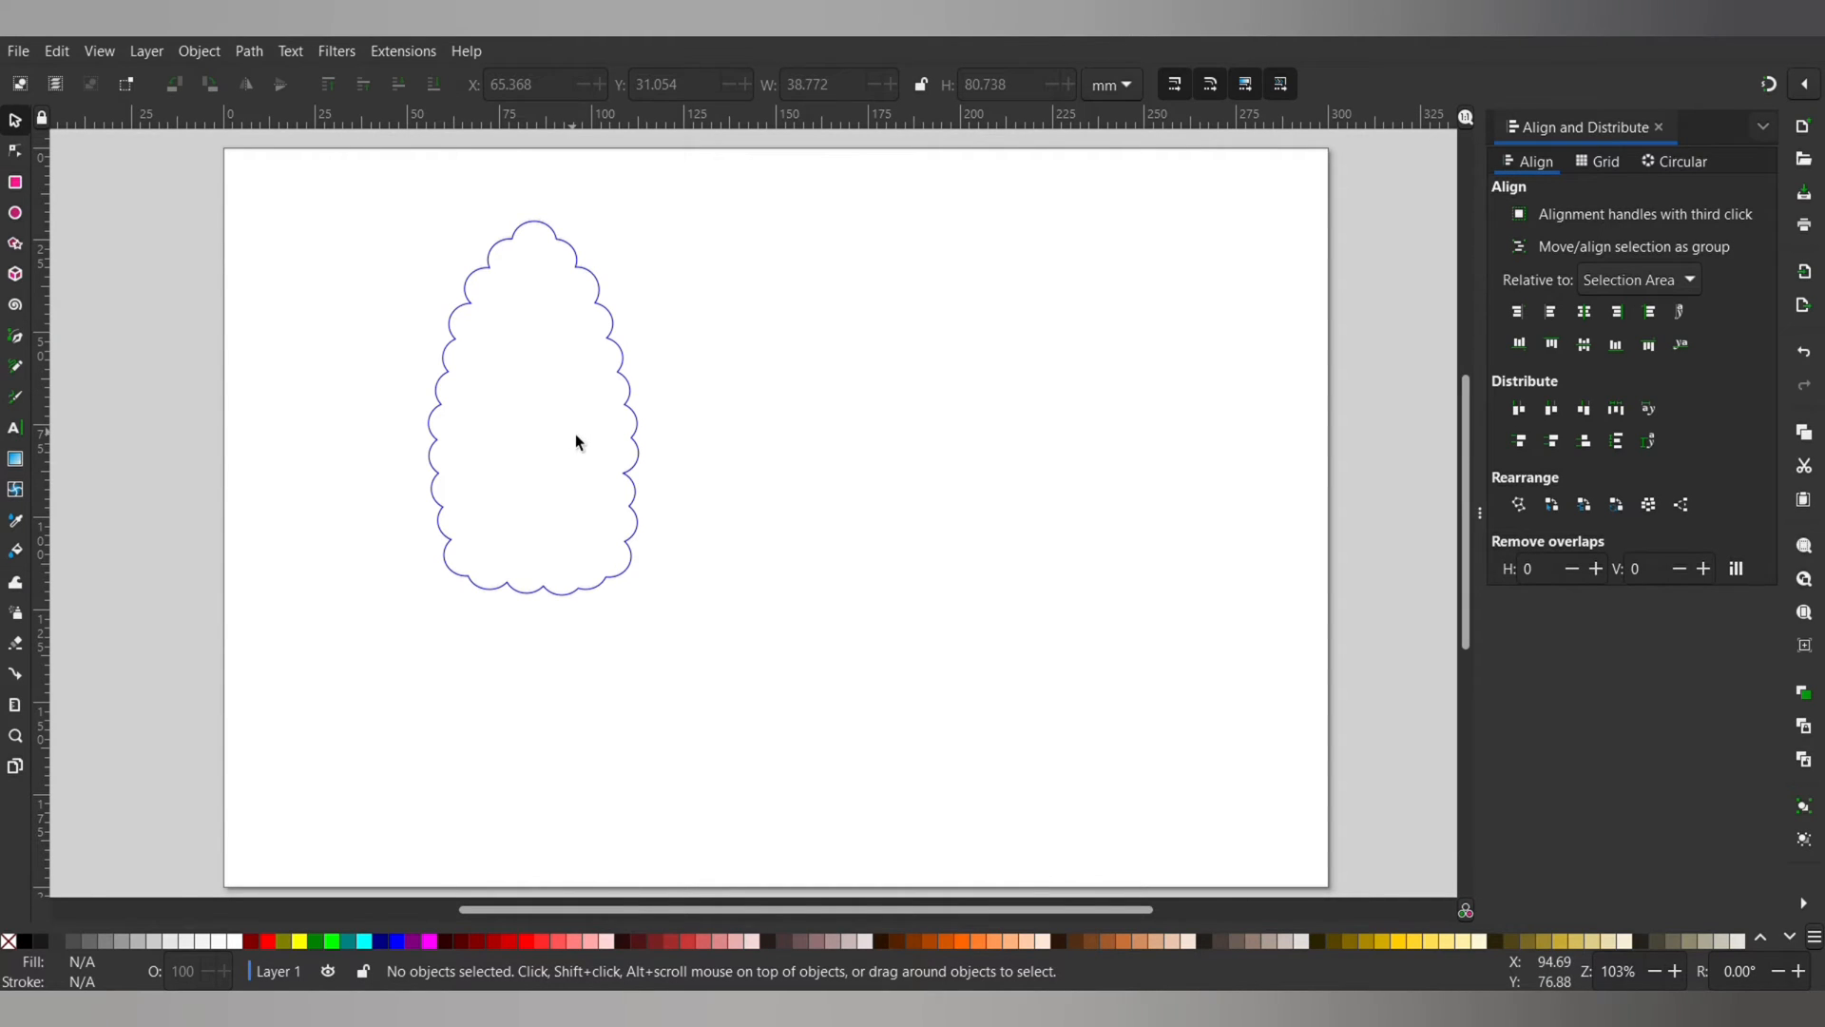
Draw a tall ellipse over the cob's lower half and reshape it into two pointed husk leaves
click(17, 211)
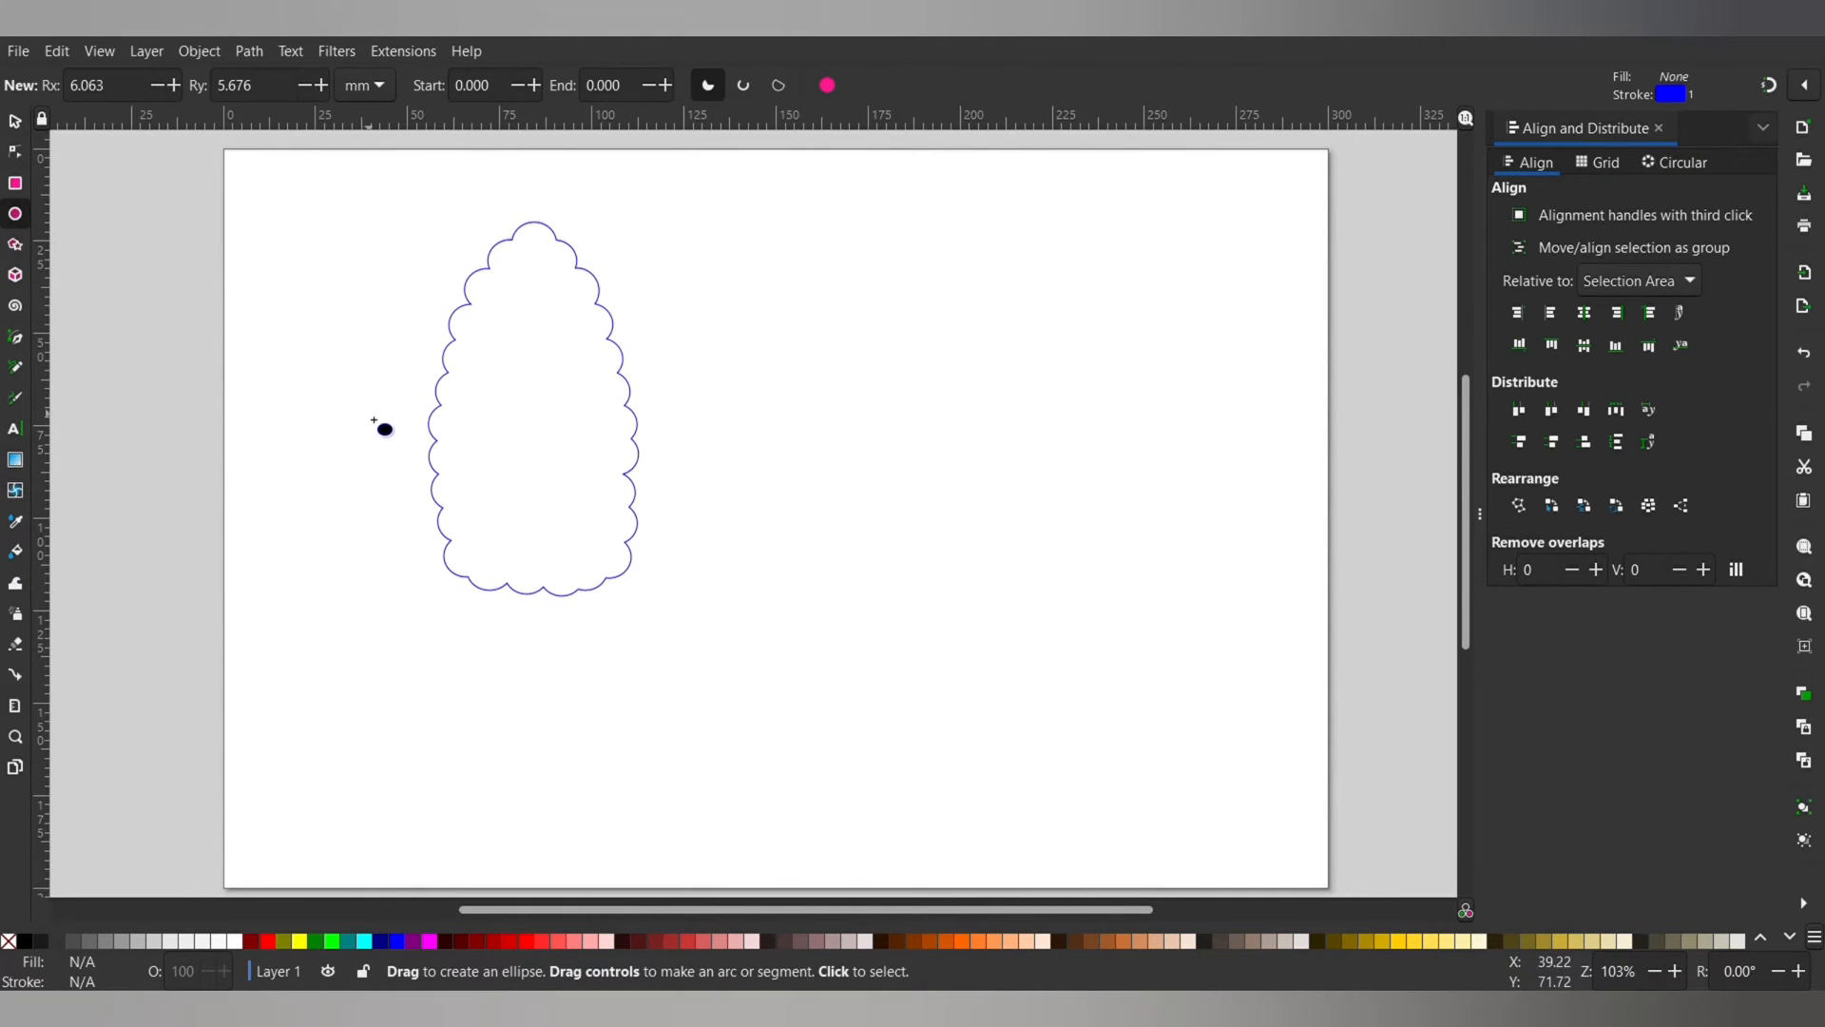
drag(382, 427, 548, 648)
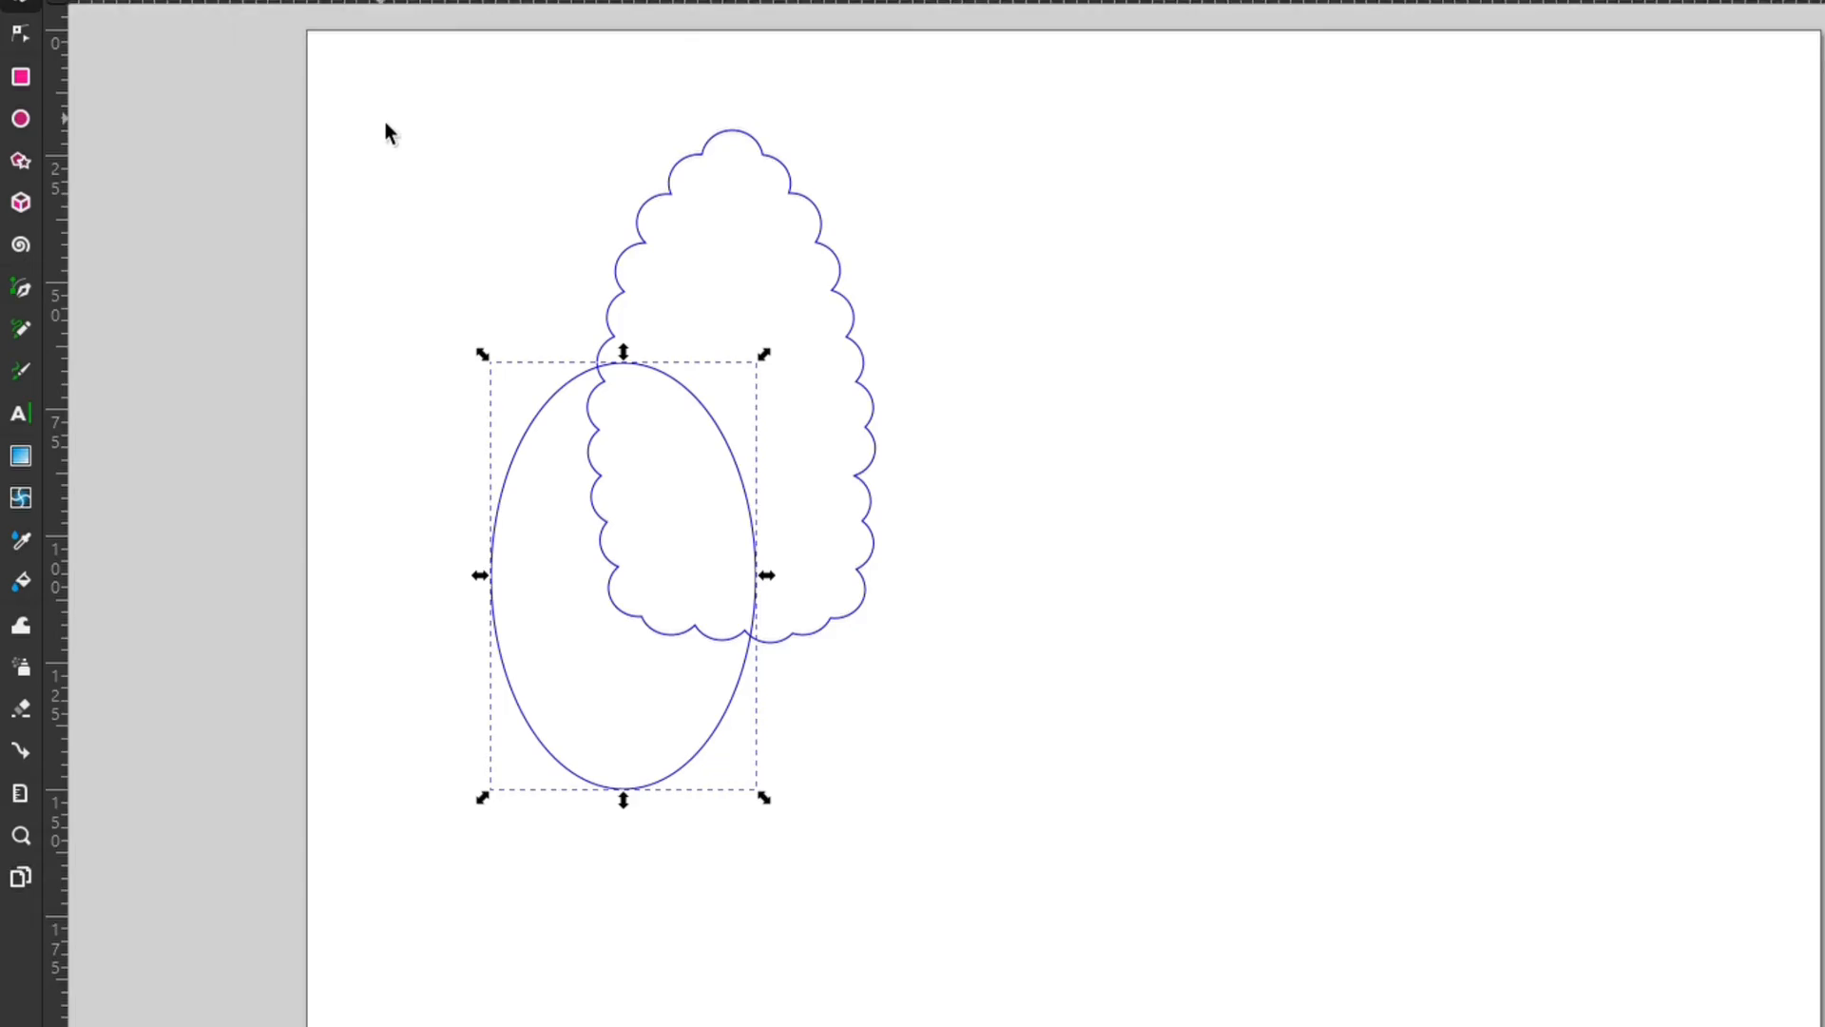
click(594, 188)
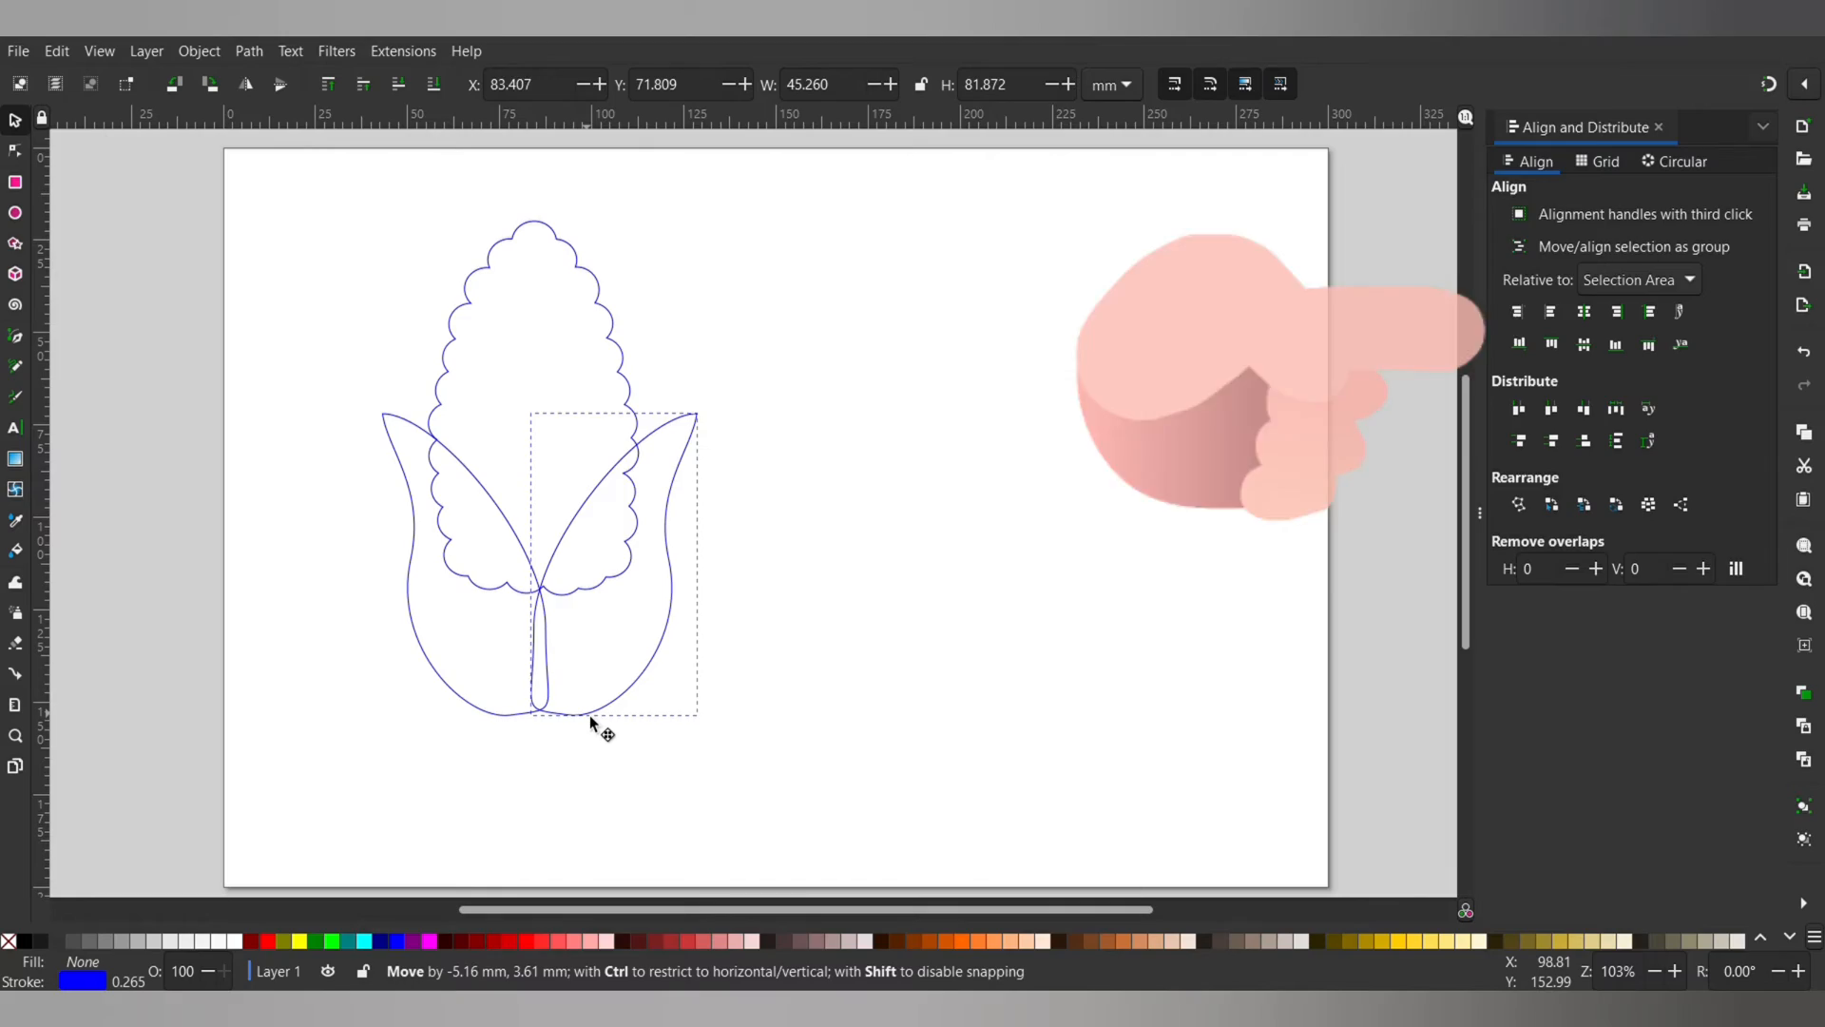
Union one cob-and-husk copy into a solid silhouette and cut the husk out of the other cob
click(247, 50)
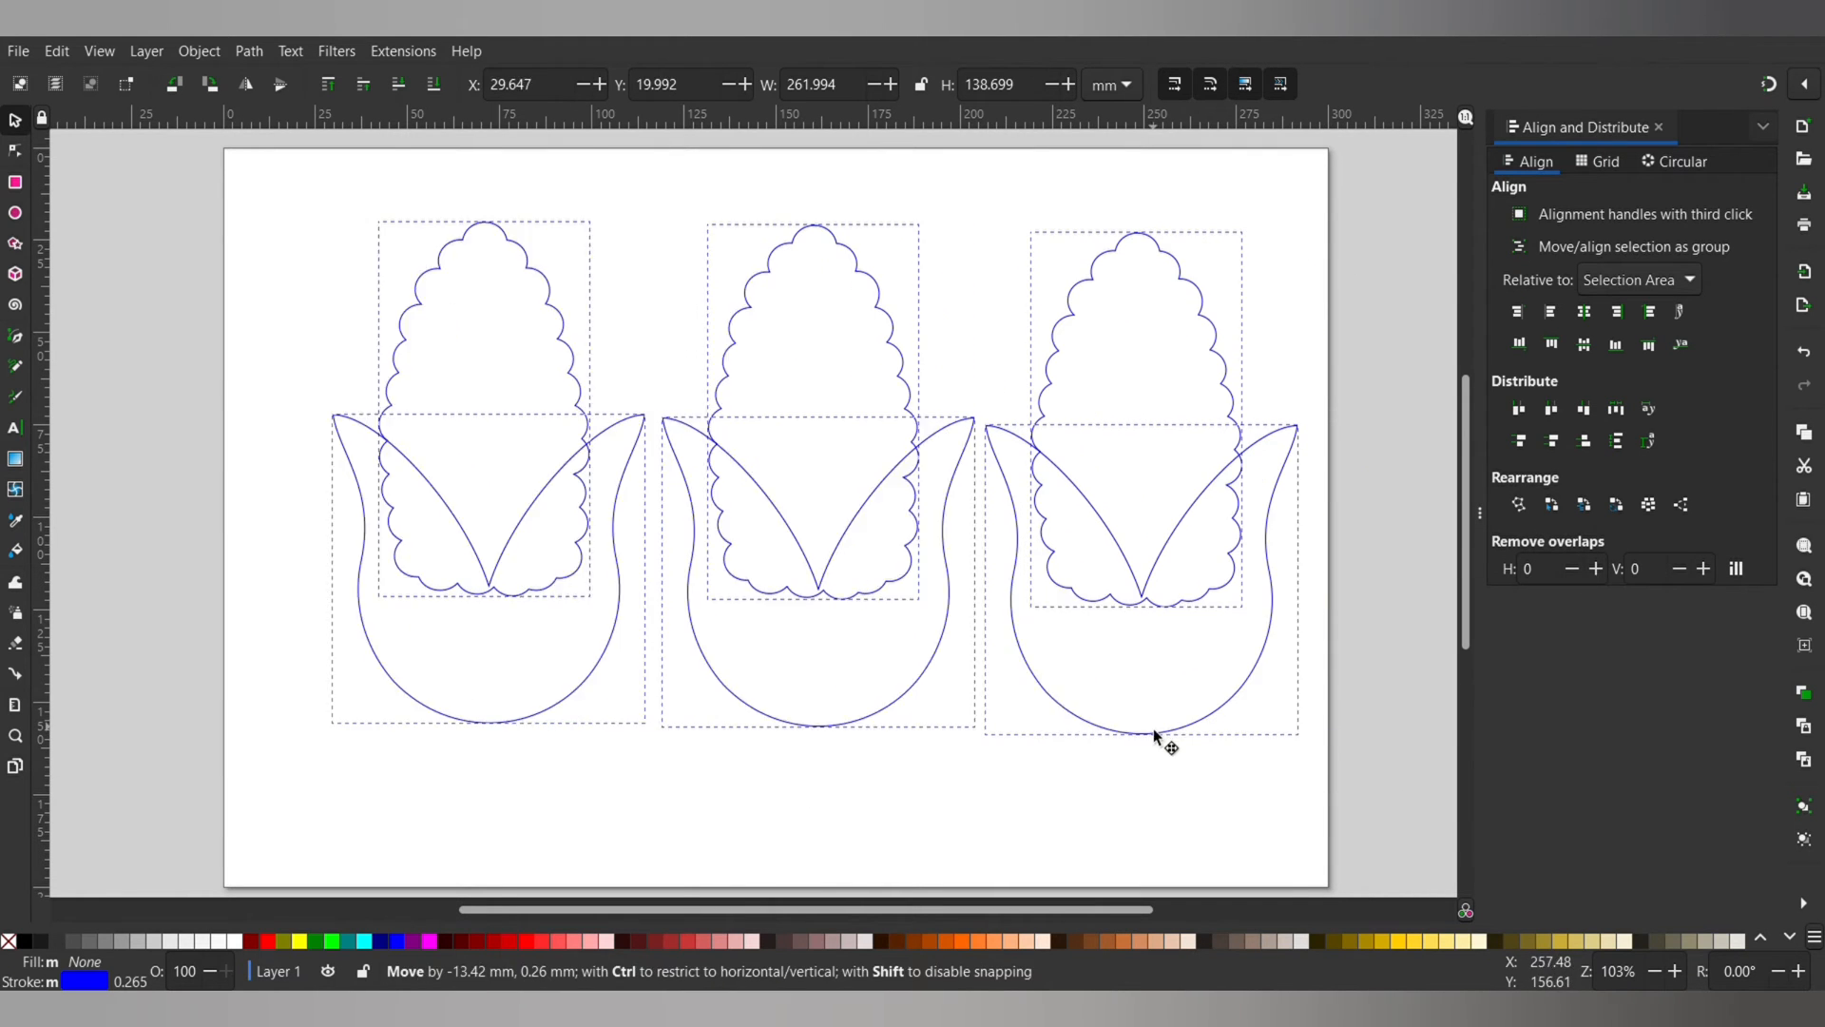
click(247, 50)
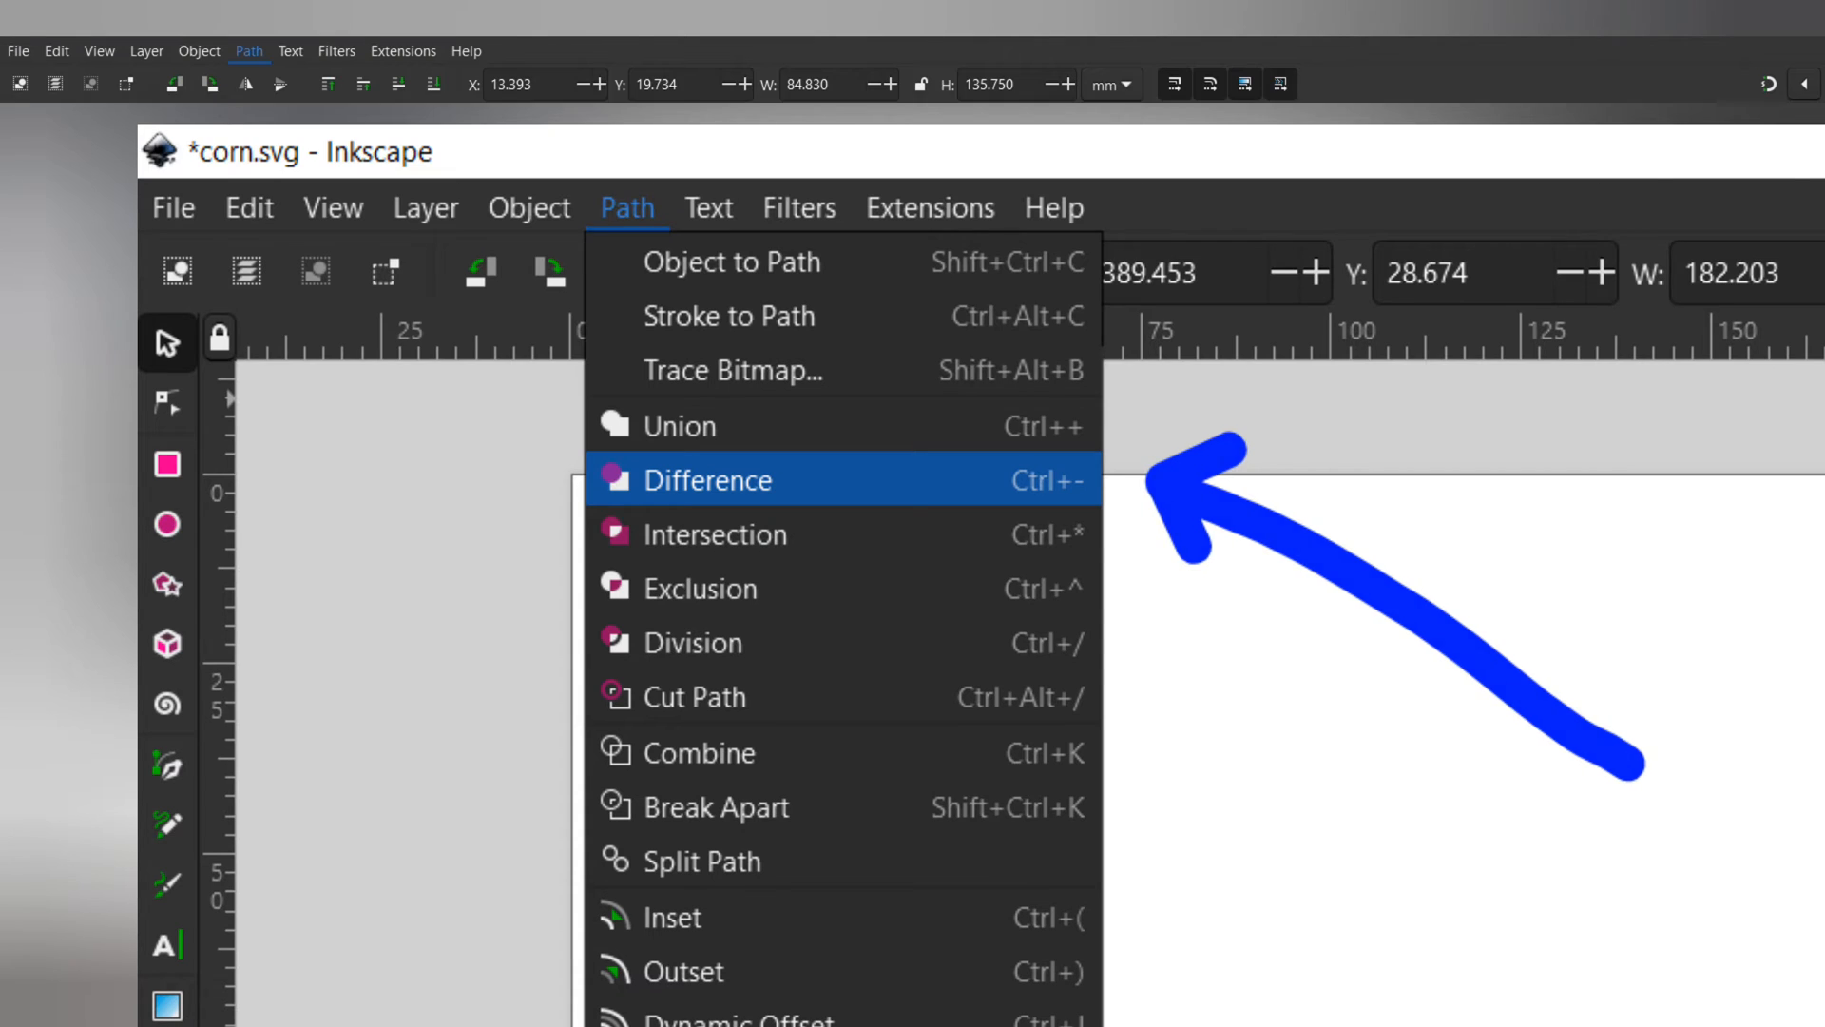
click(712, 480)
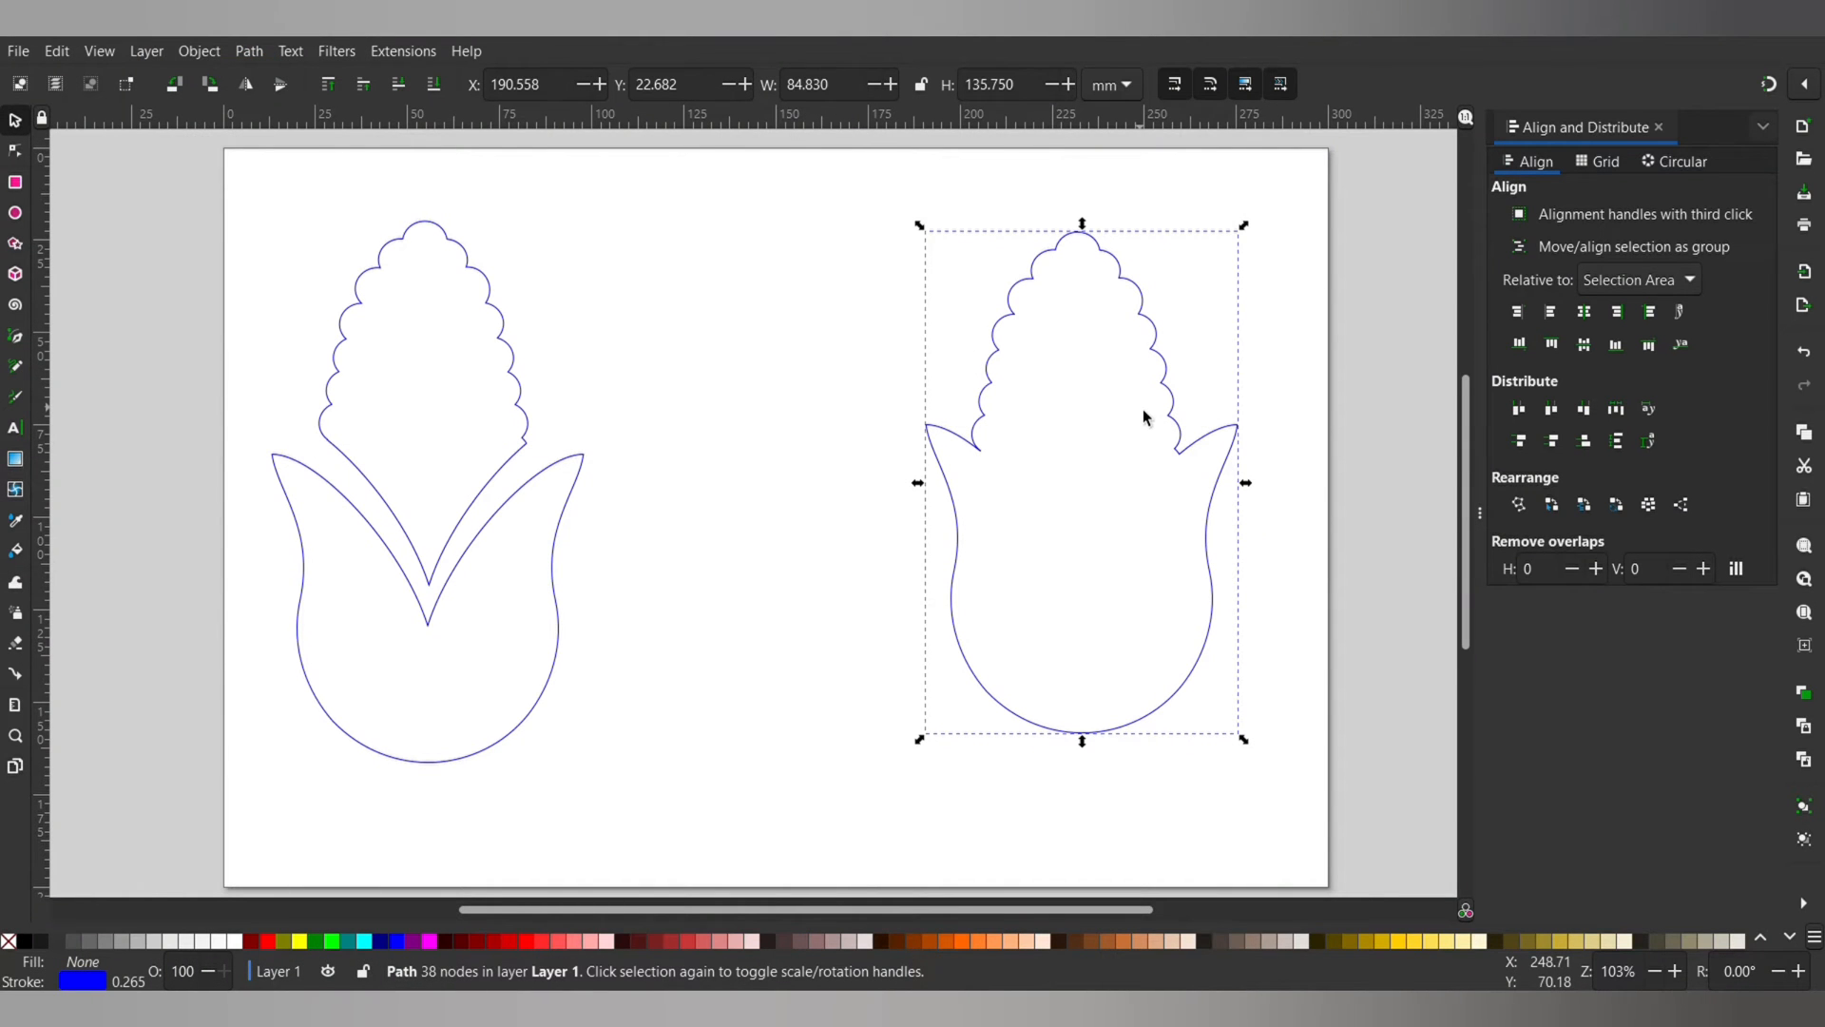
Position the husk copies to trim the second cob and spread silhouette, cob and two husk pieces apart
drag(1146, 419, 1101, 361)
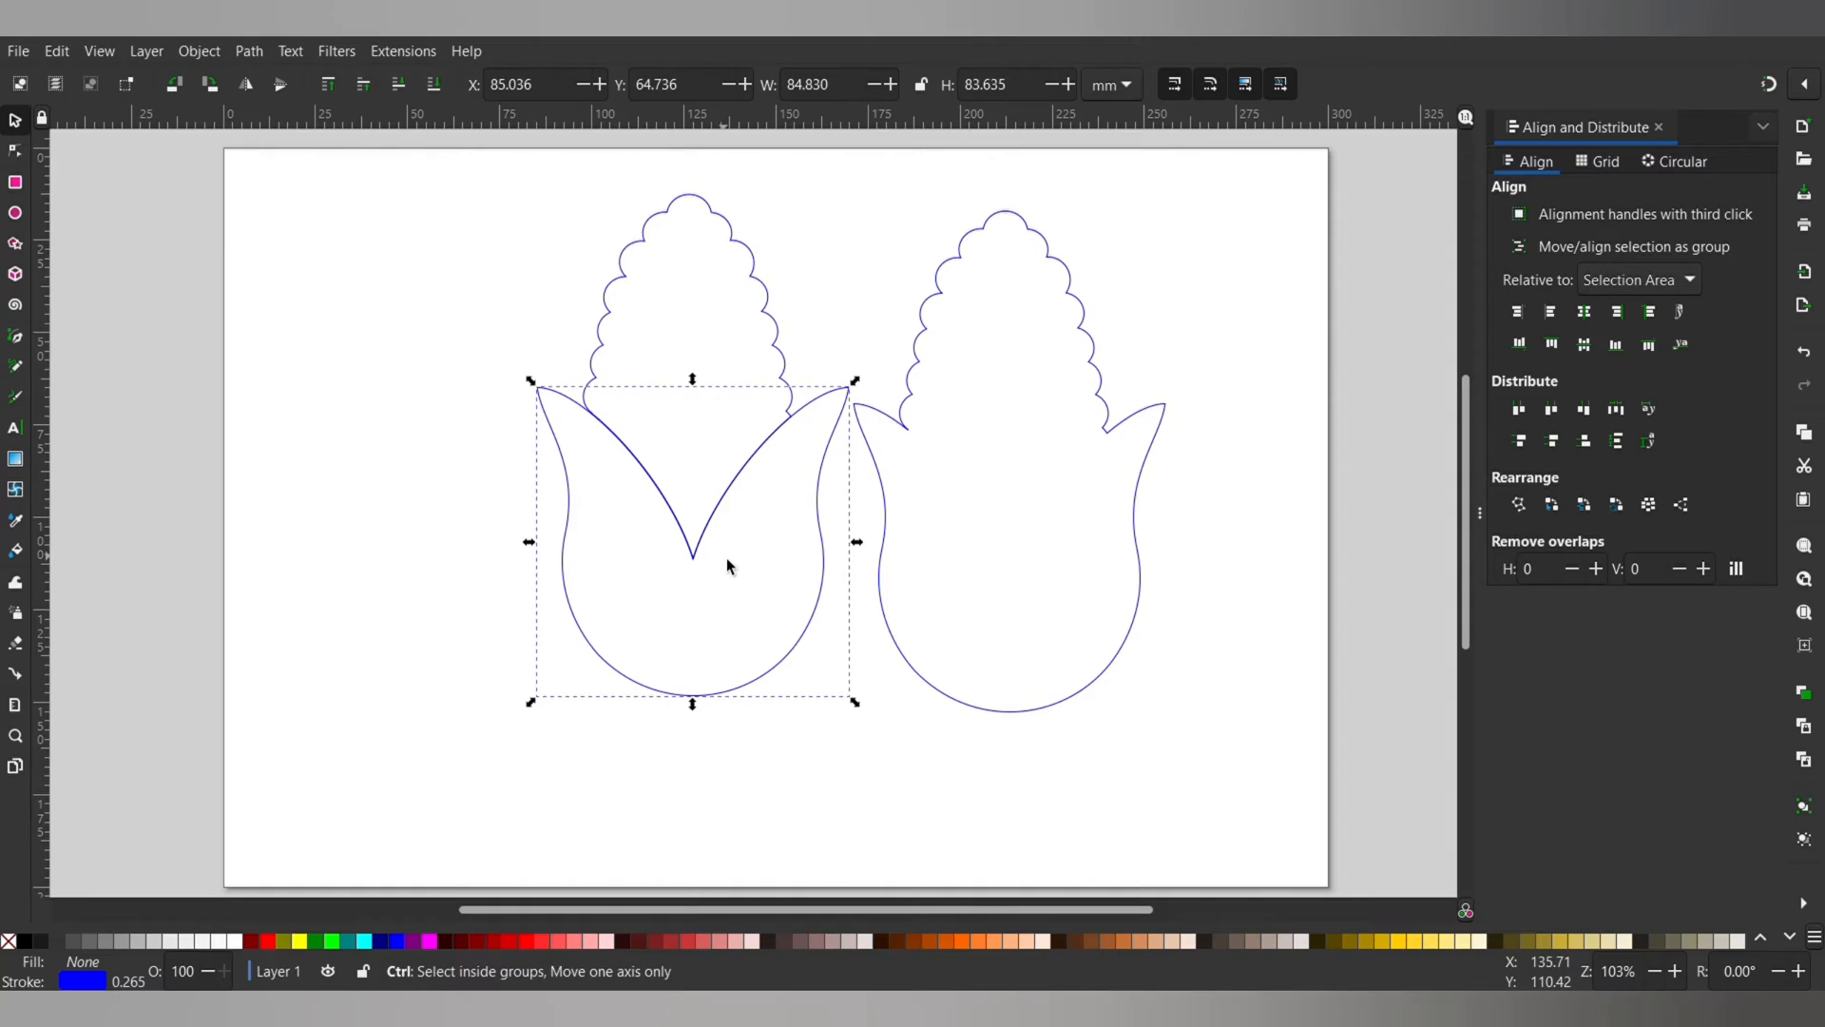
drag(728, 566, 692, 578)
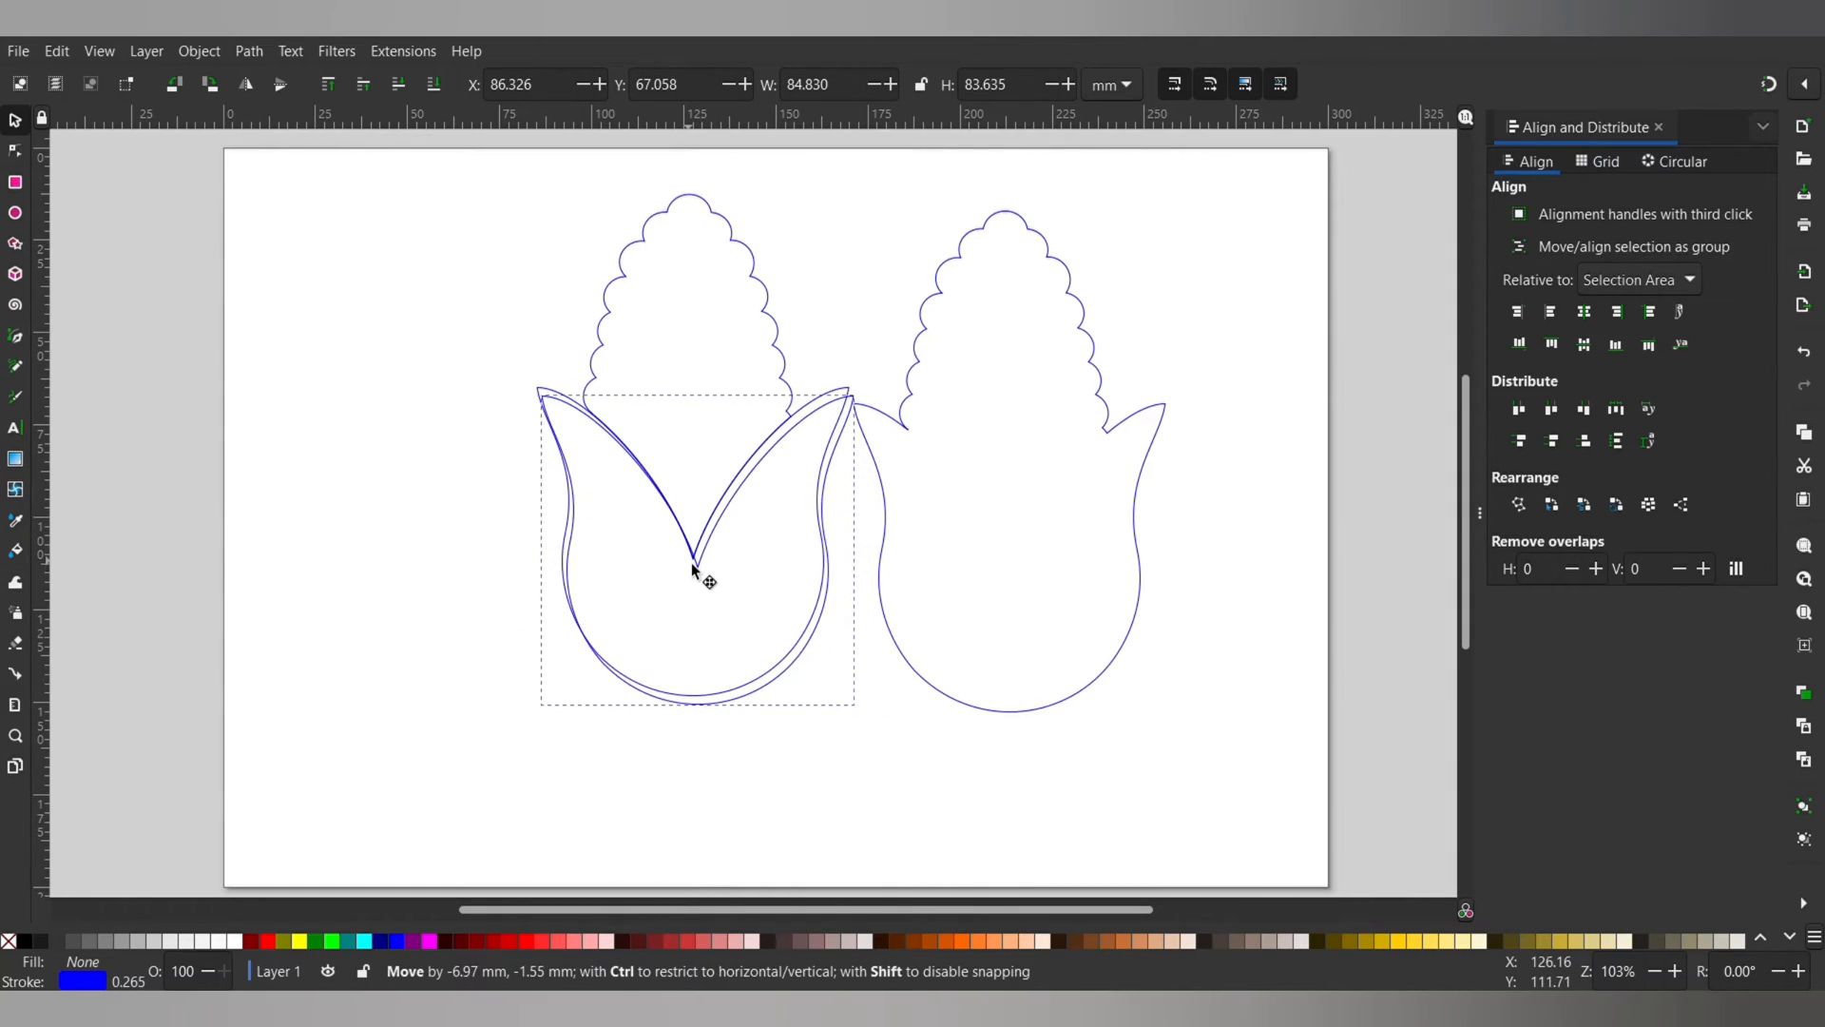
drag(698, 576, 686, 564)
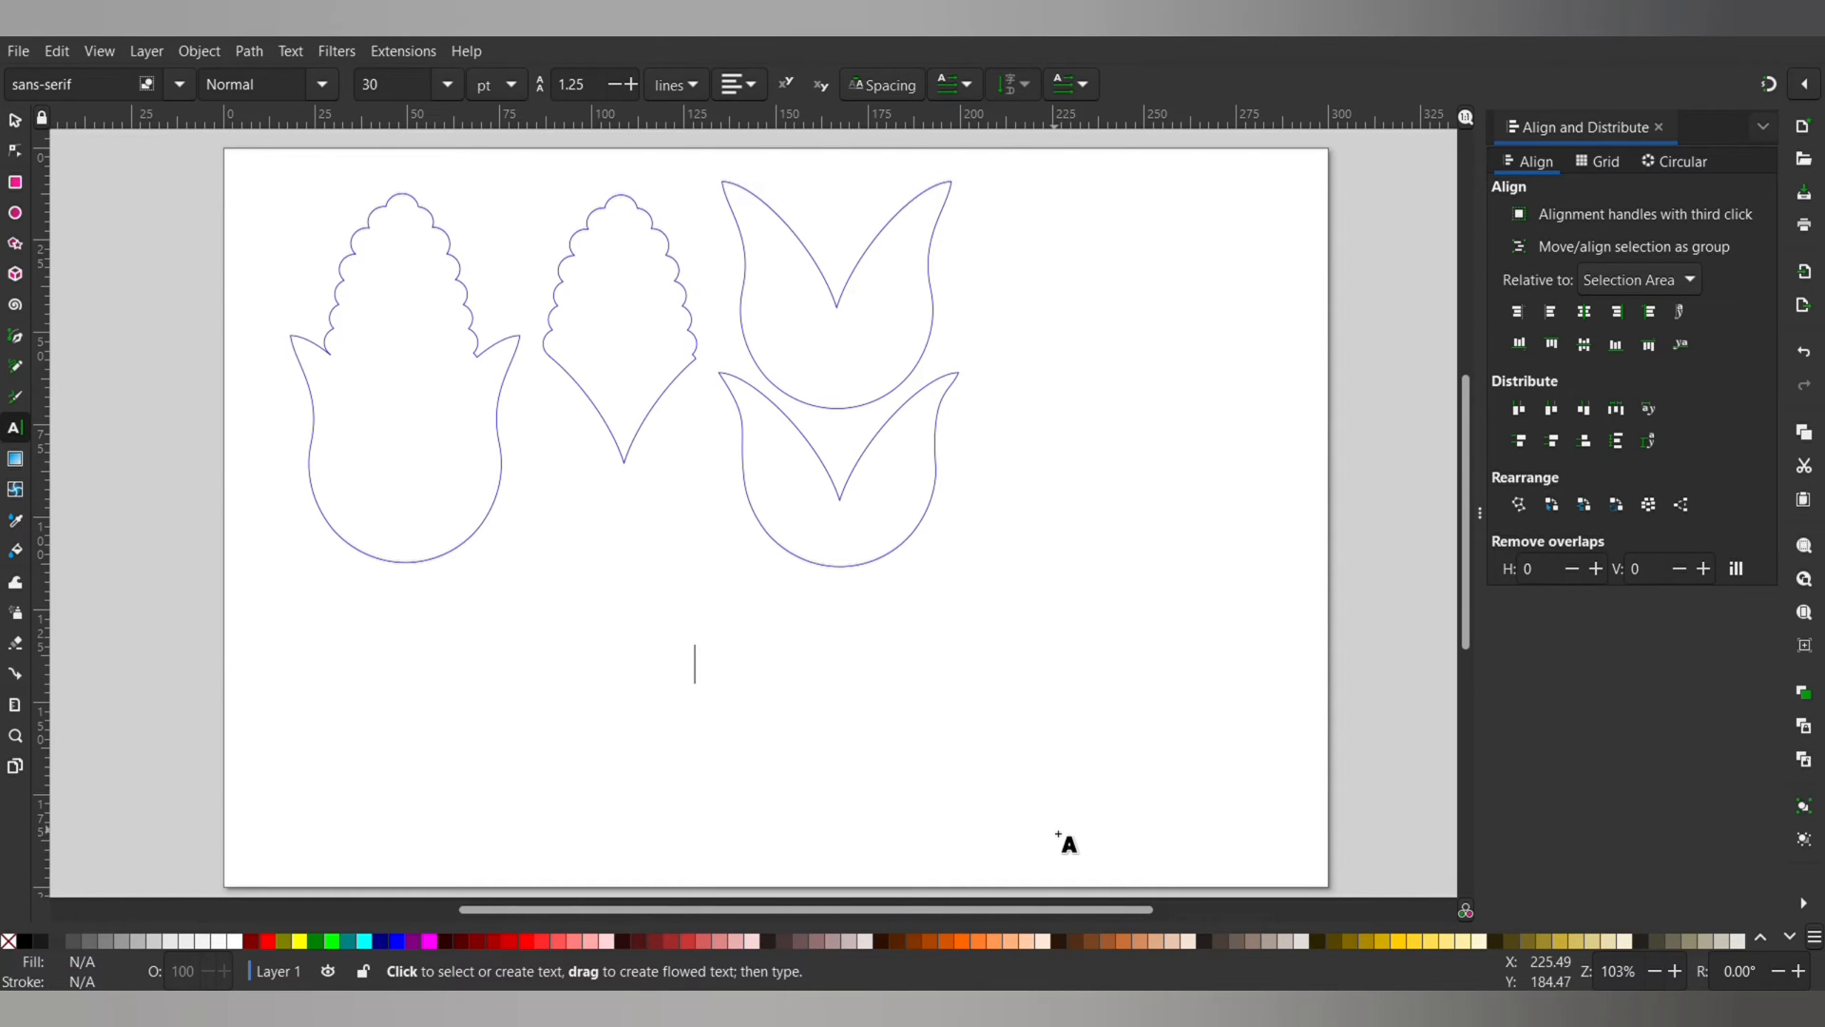
Add 'Corn' text below the shapes in Advertising Script and convert it to a path
click(290, 50)
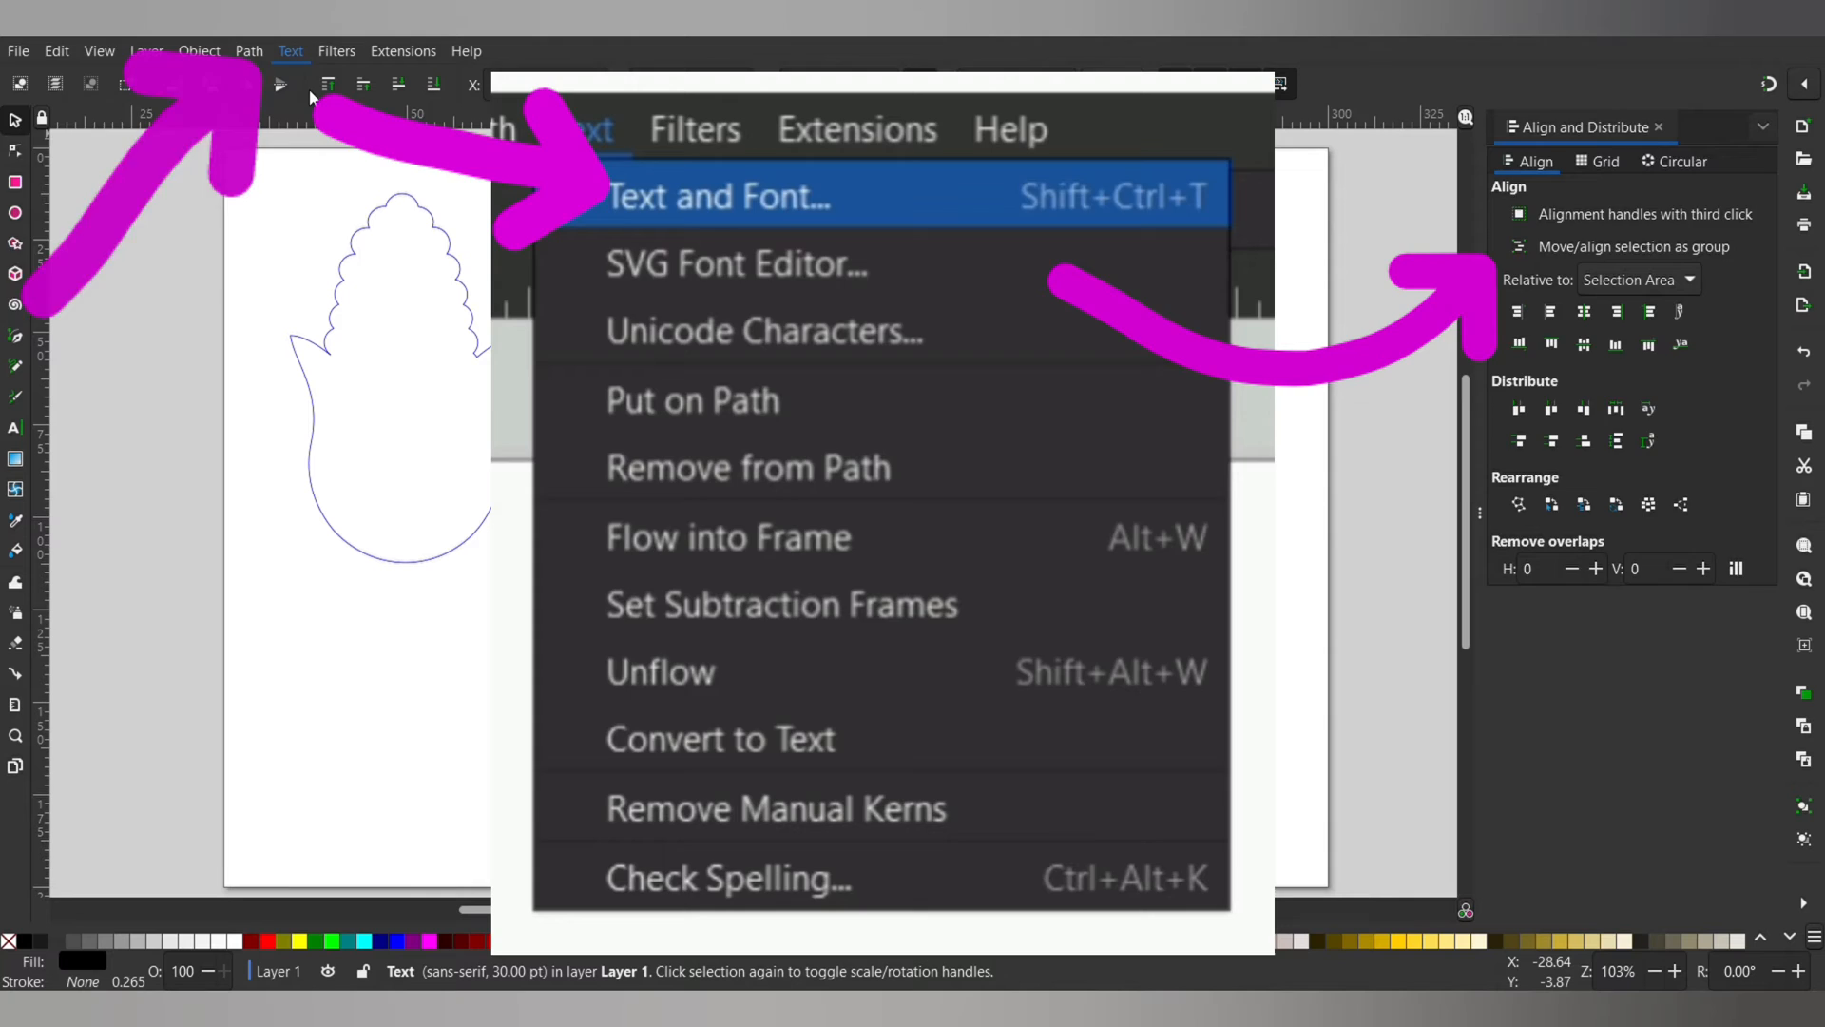
click(719, 196)
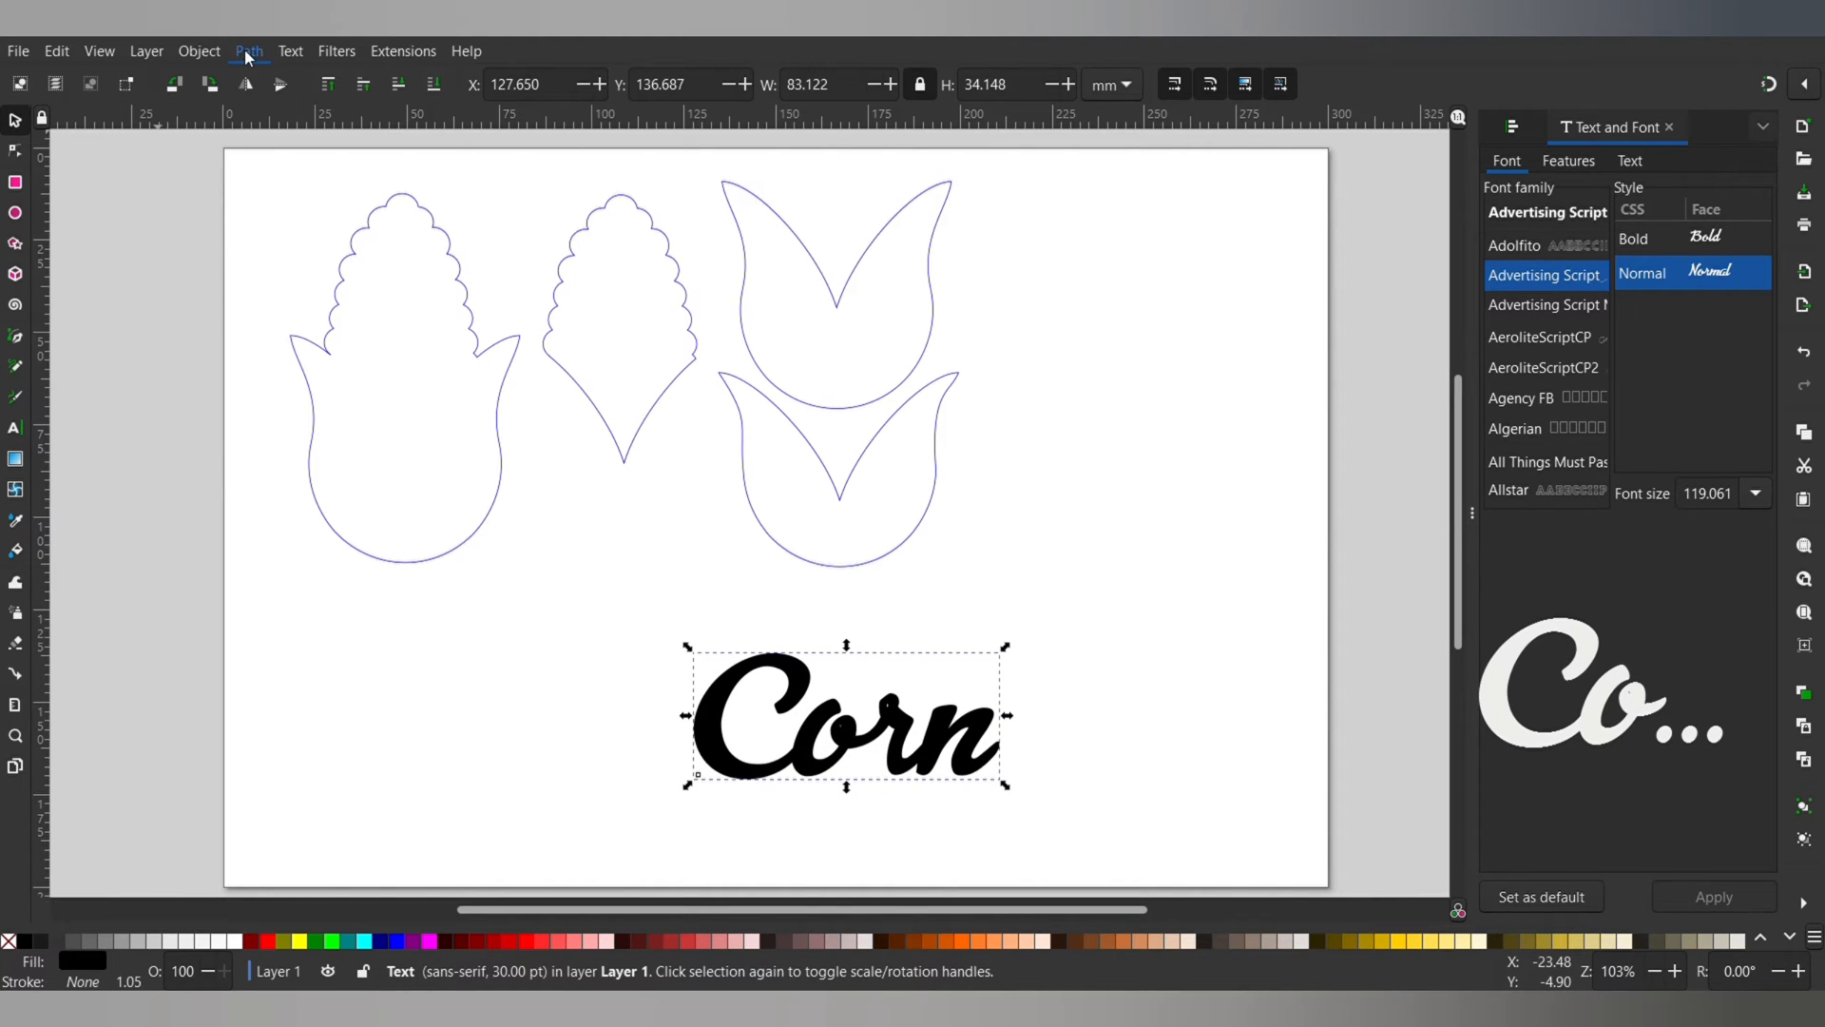
click(247, 50)
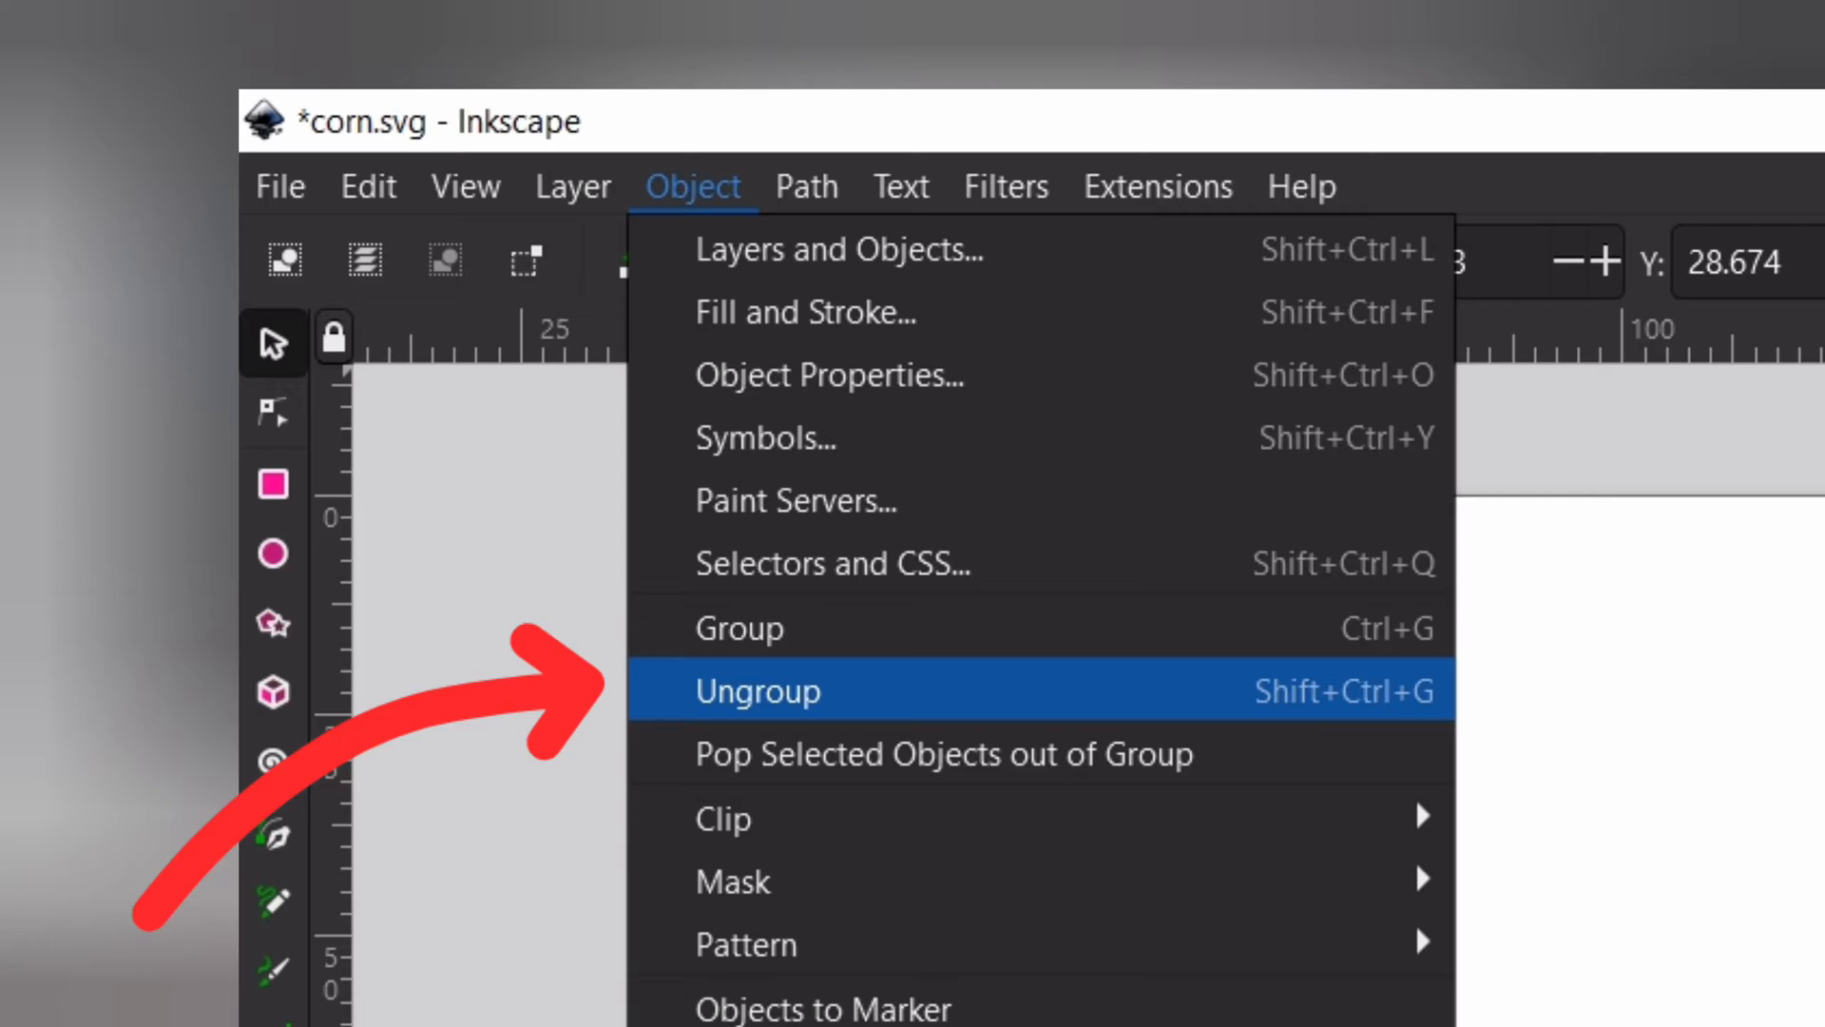
Ungroup the Corn lettering and combine the letters into one single path
click(757, 692)
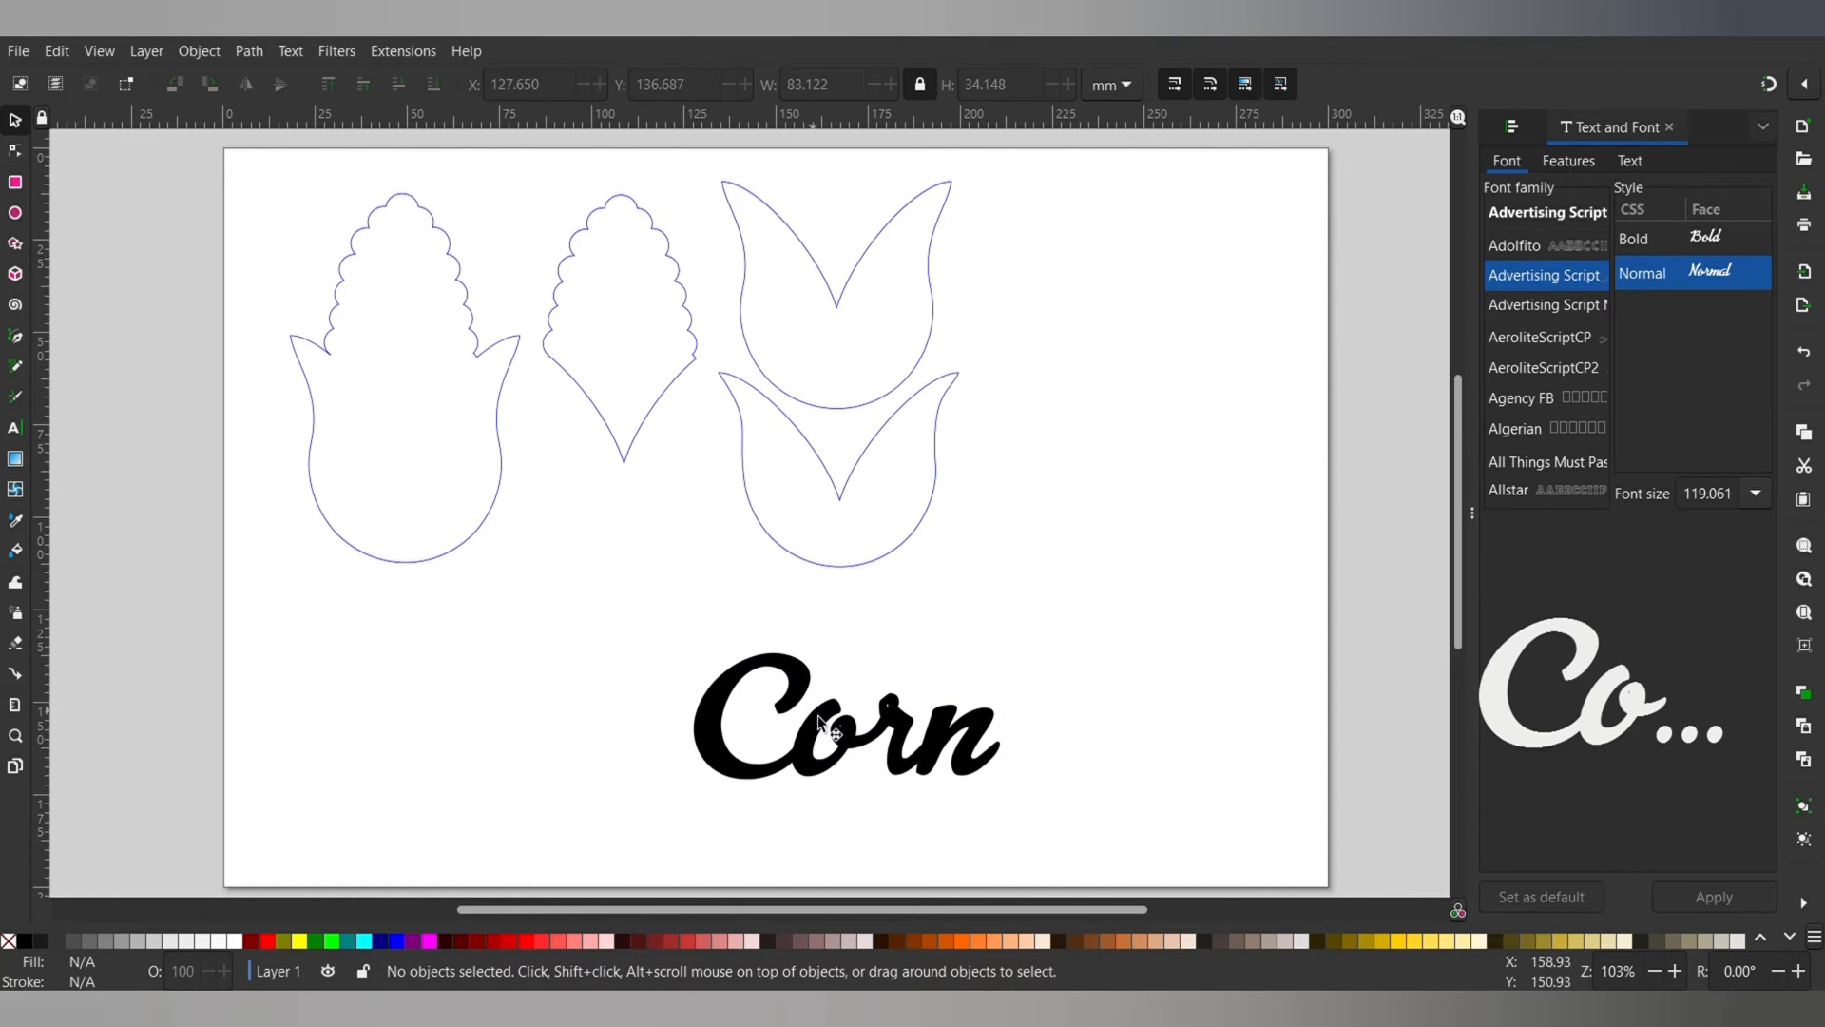
click(831, 728)
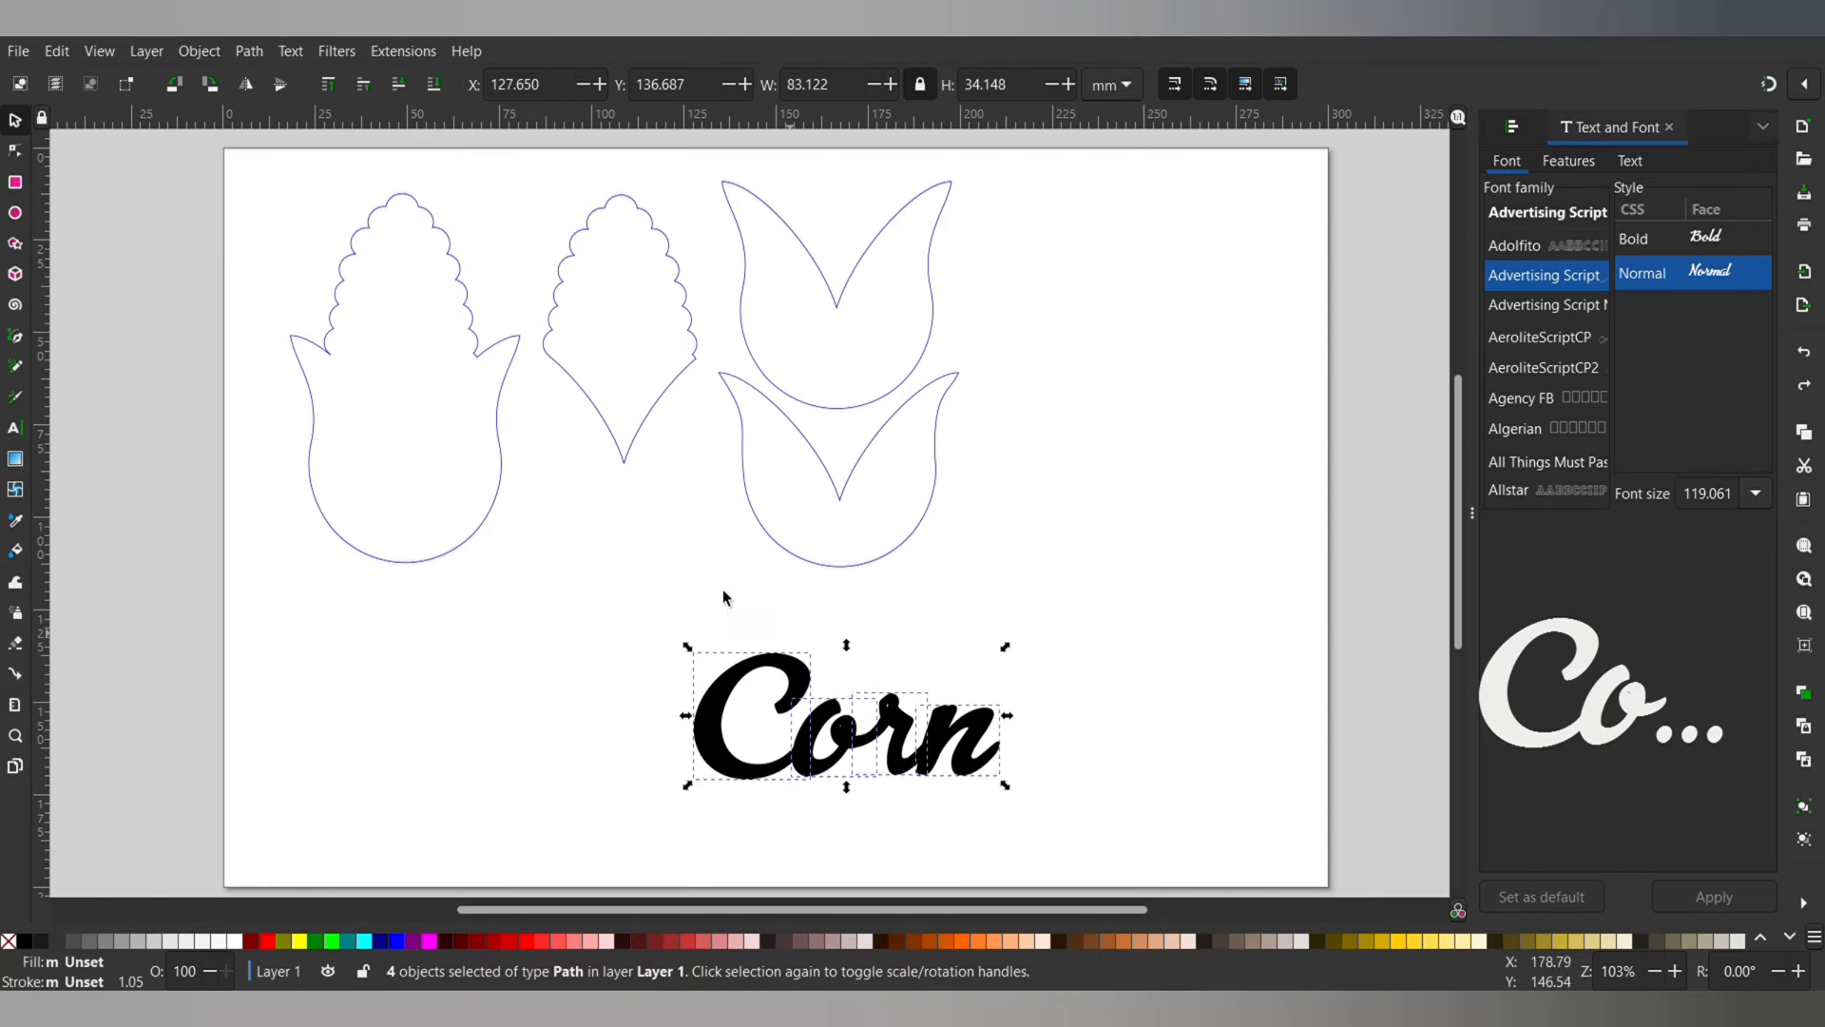
click(248, 49)
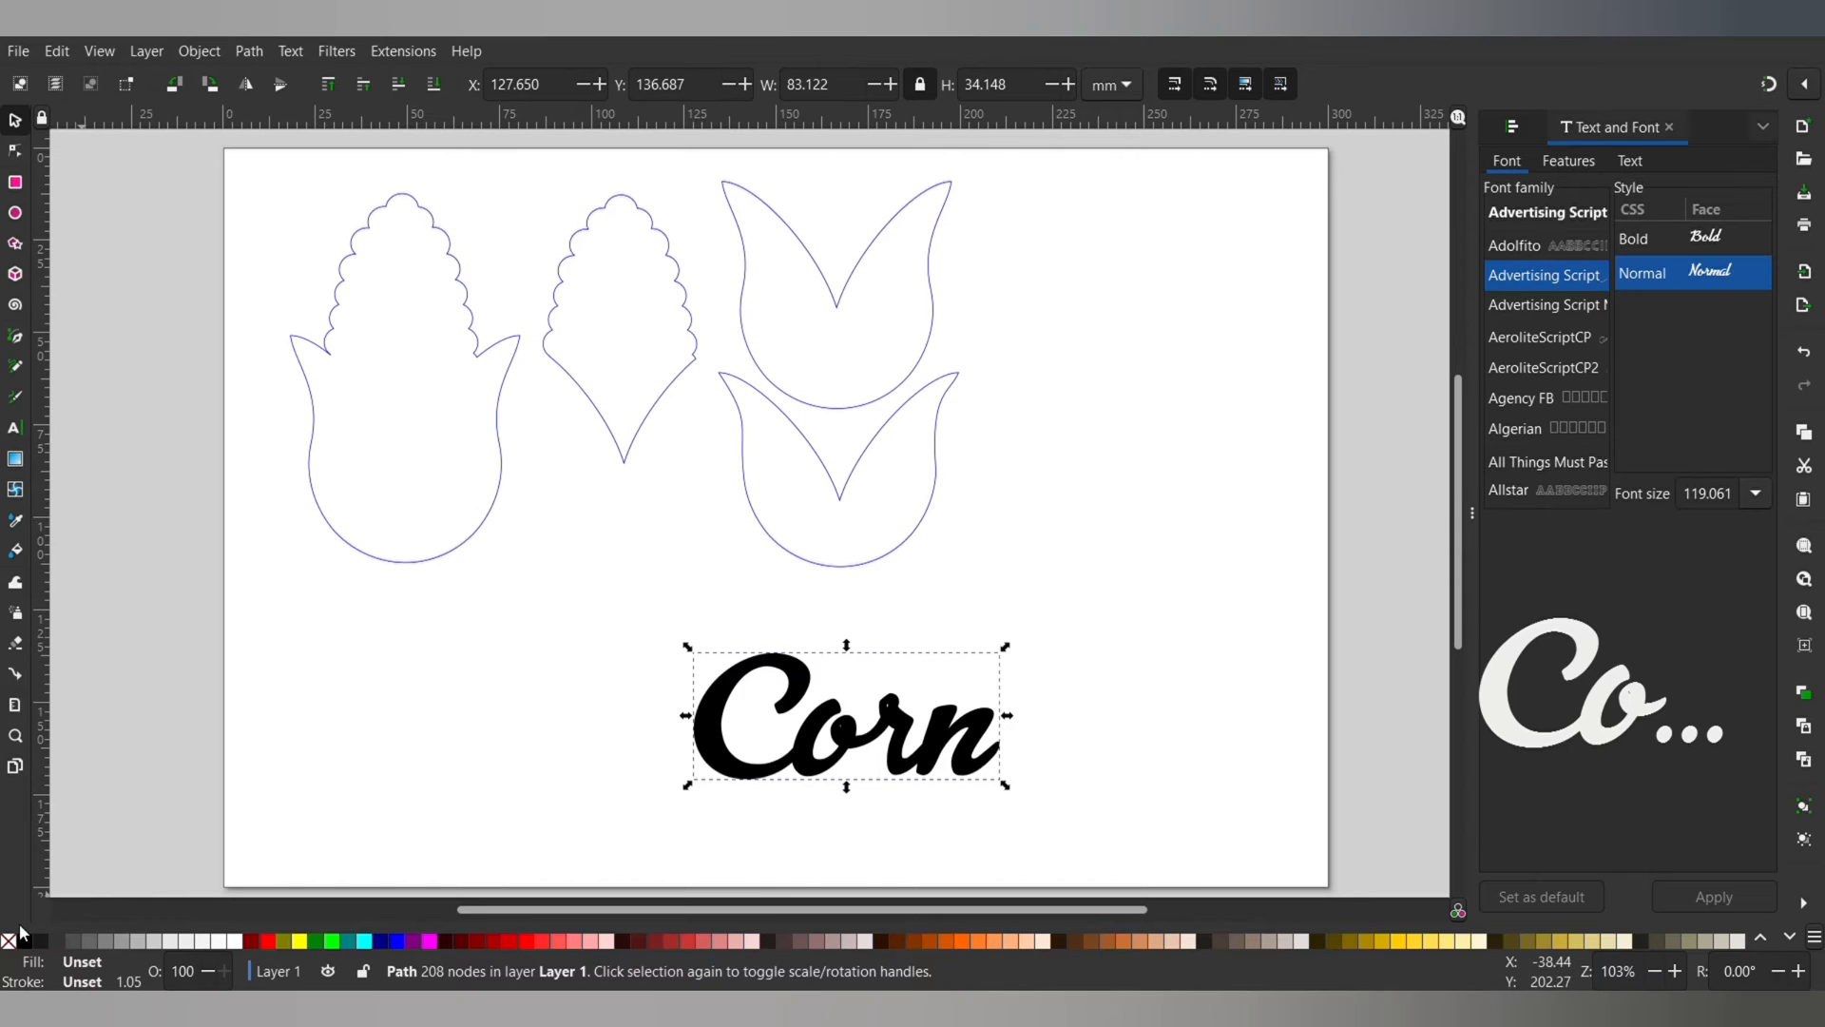
Remove the lettering's fill, give it a red stroke, and place it smaller over the lower husk
click(11, 941)
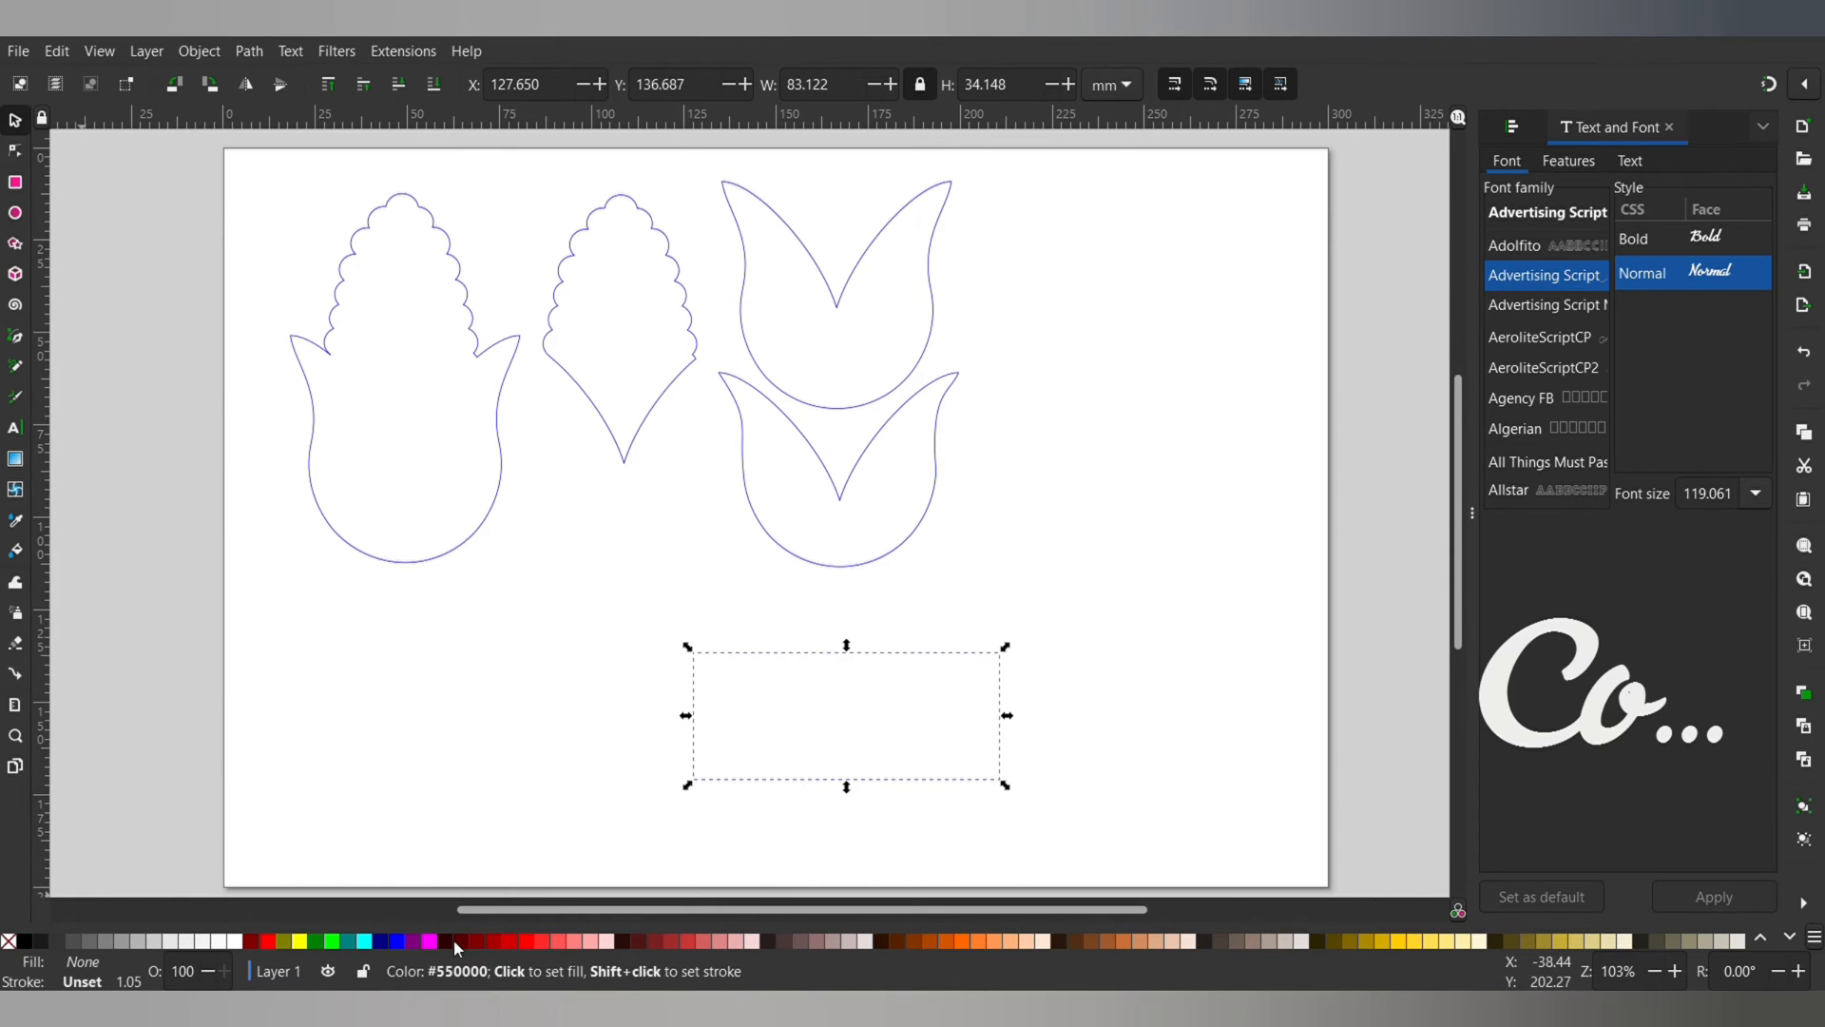
mouse_move(384, 953)
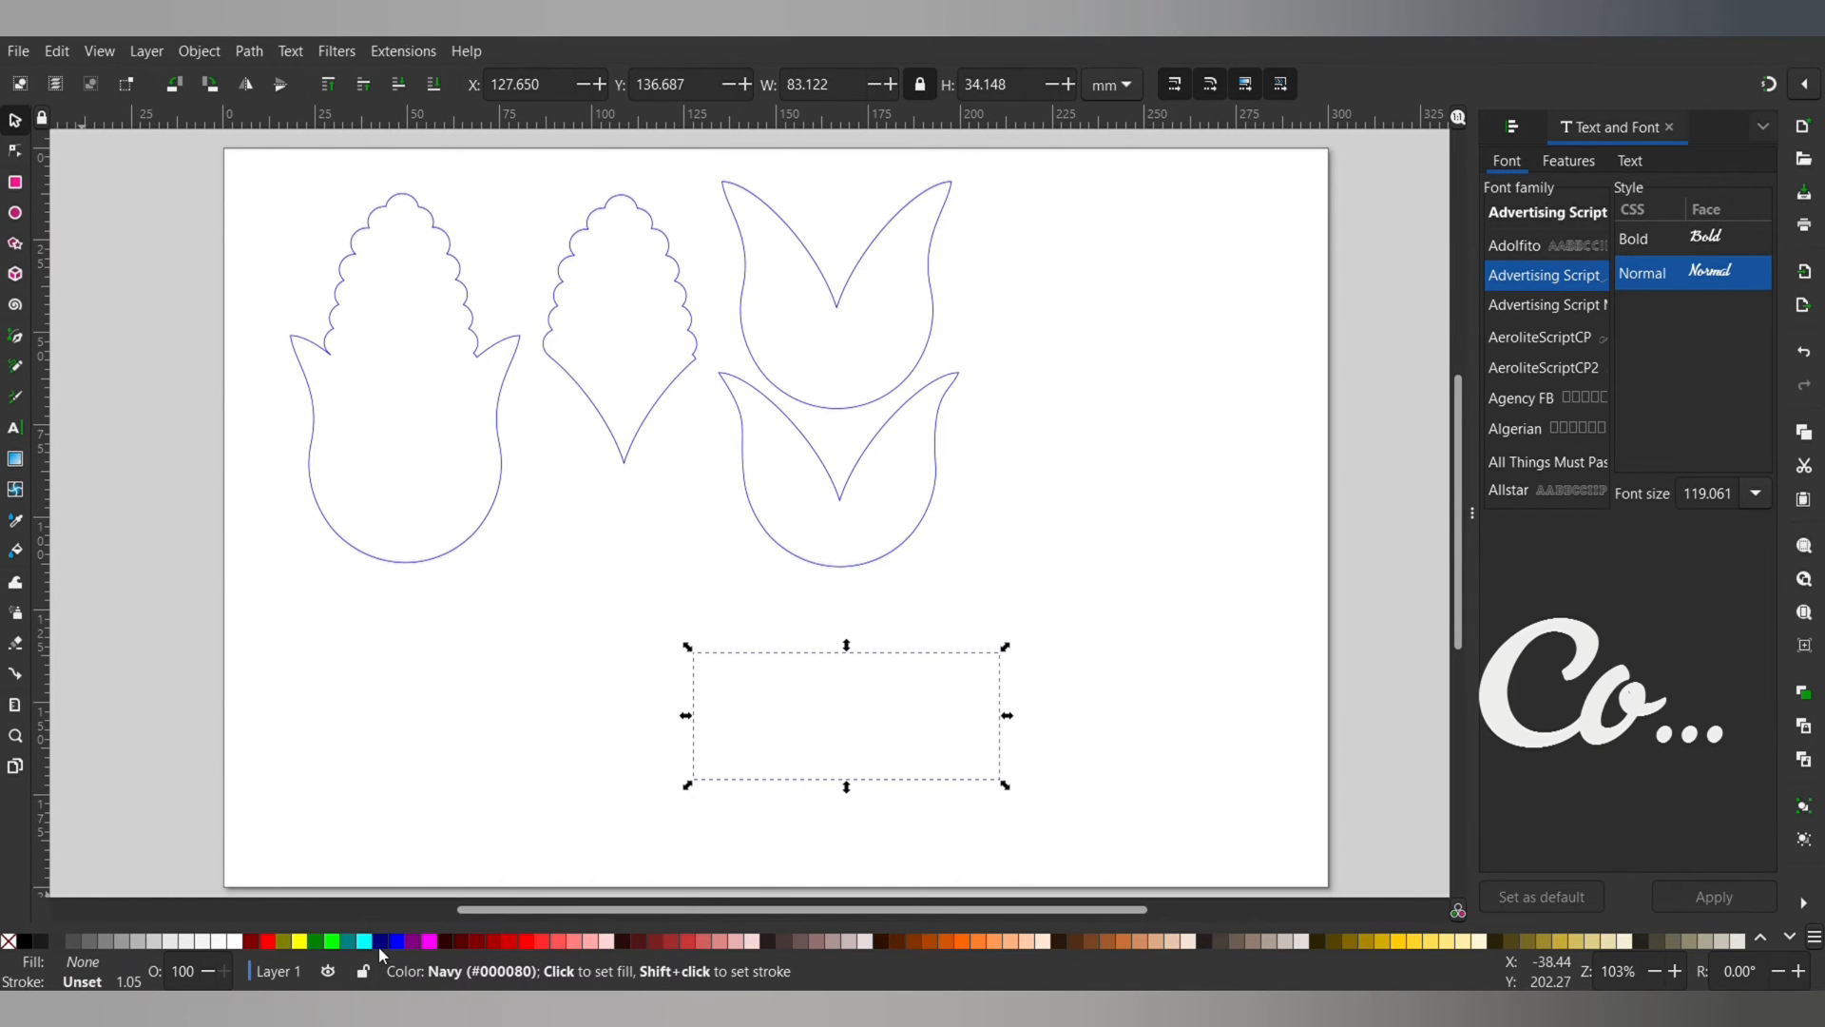
click(268, 941)
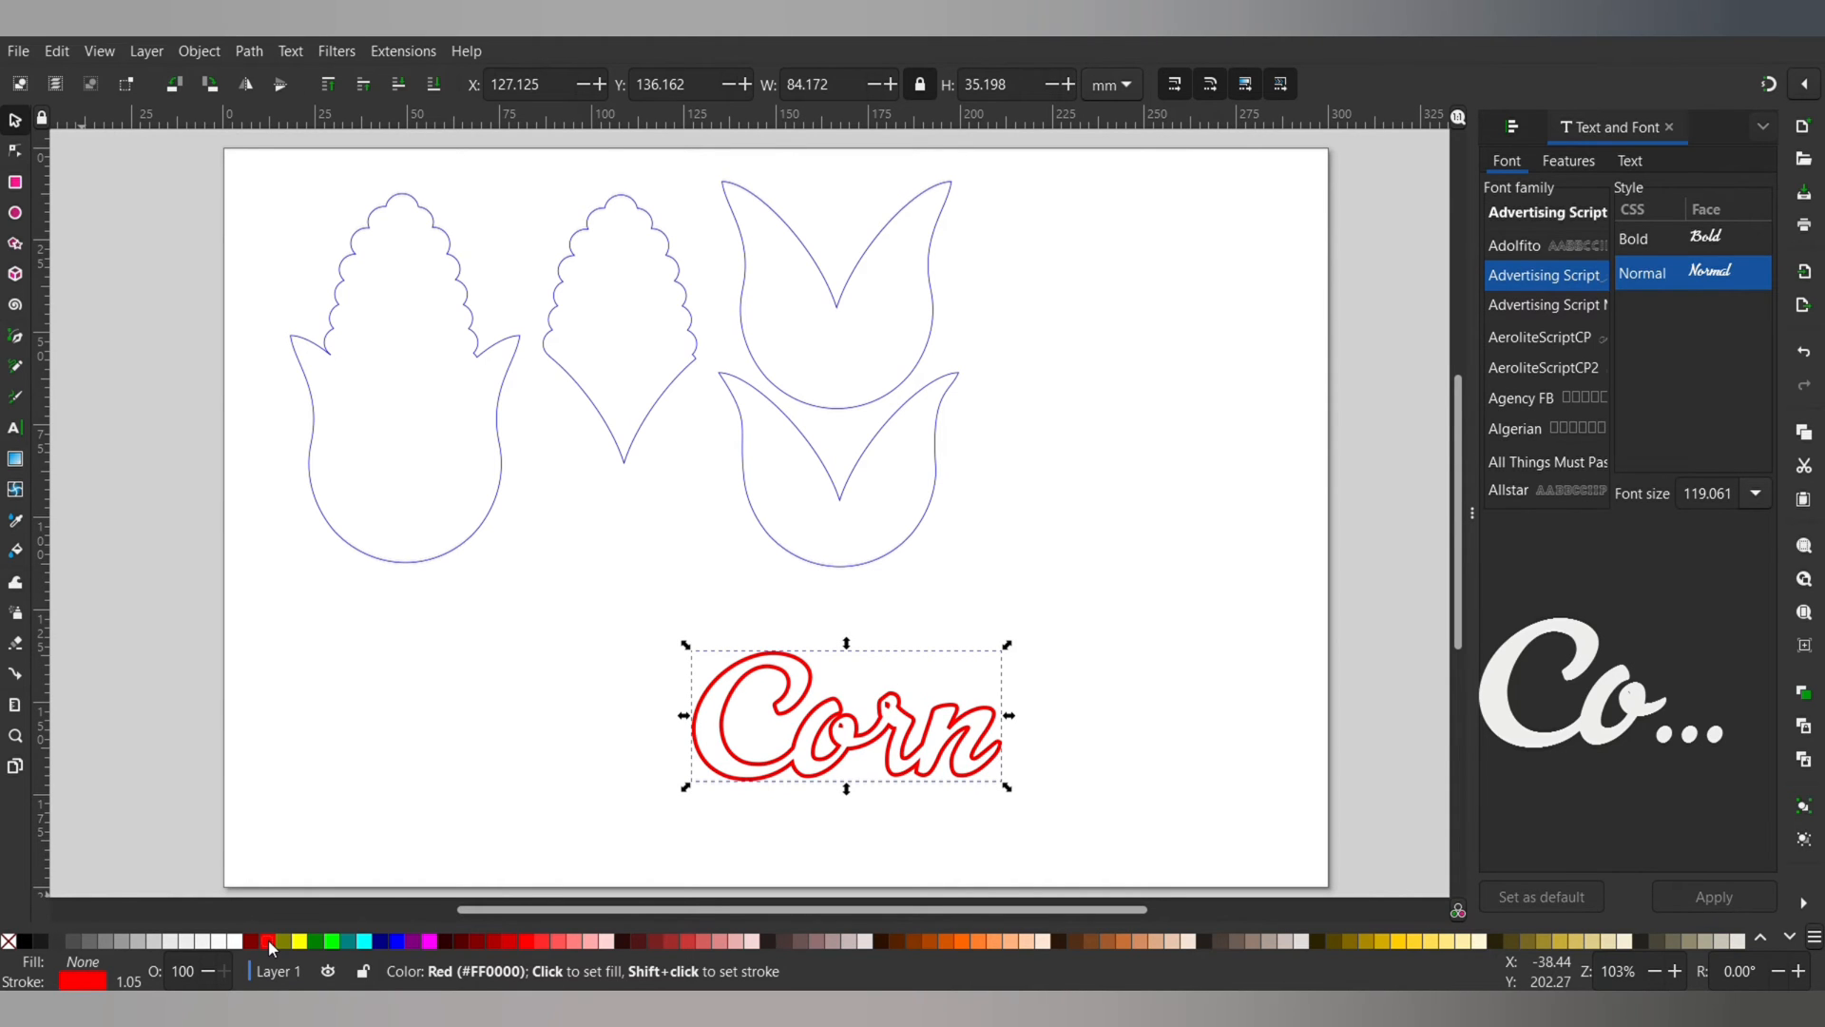
drag(846, 715, 842, 526)
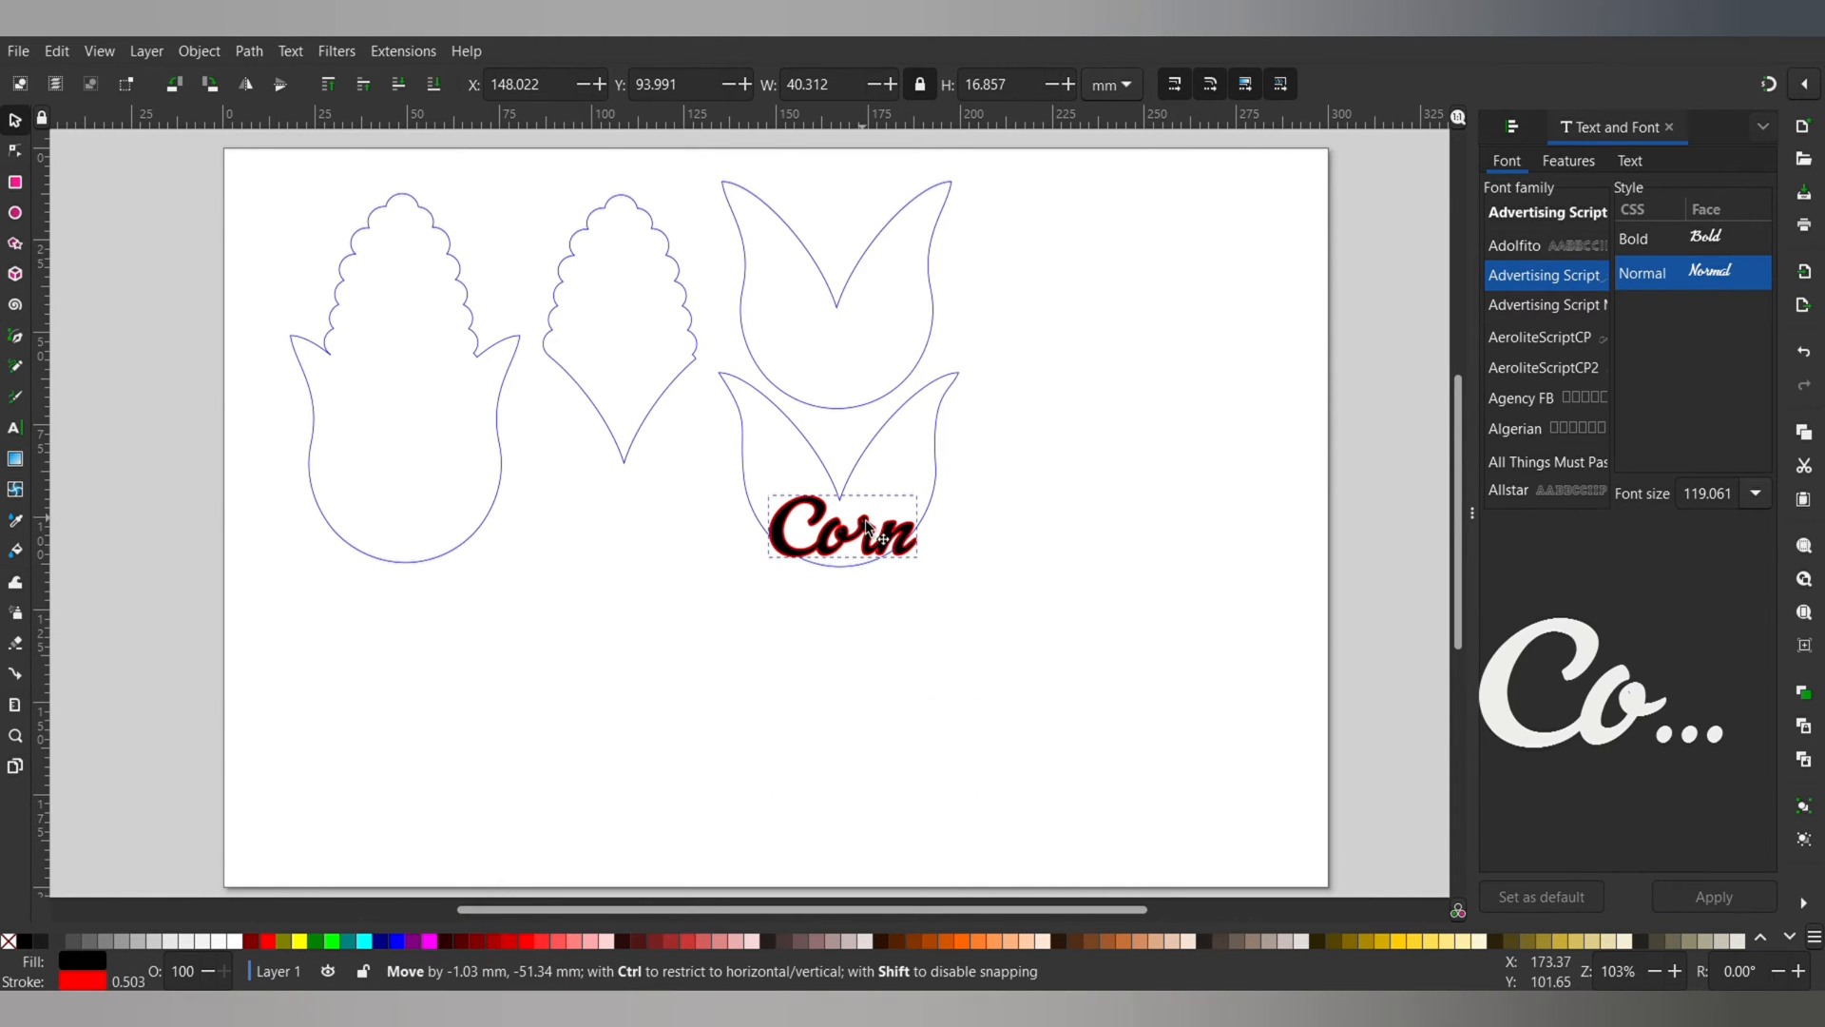